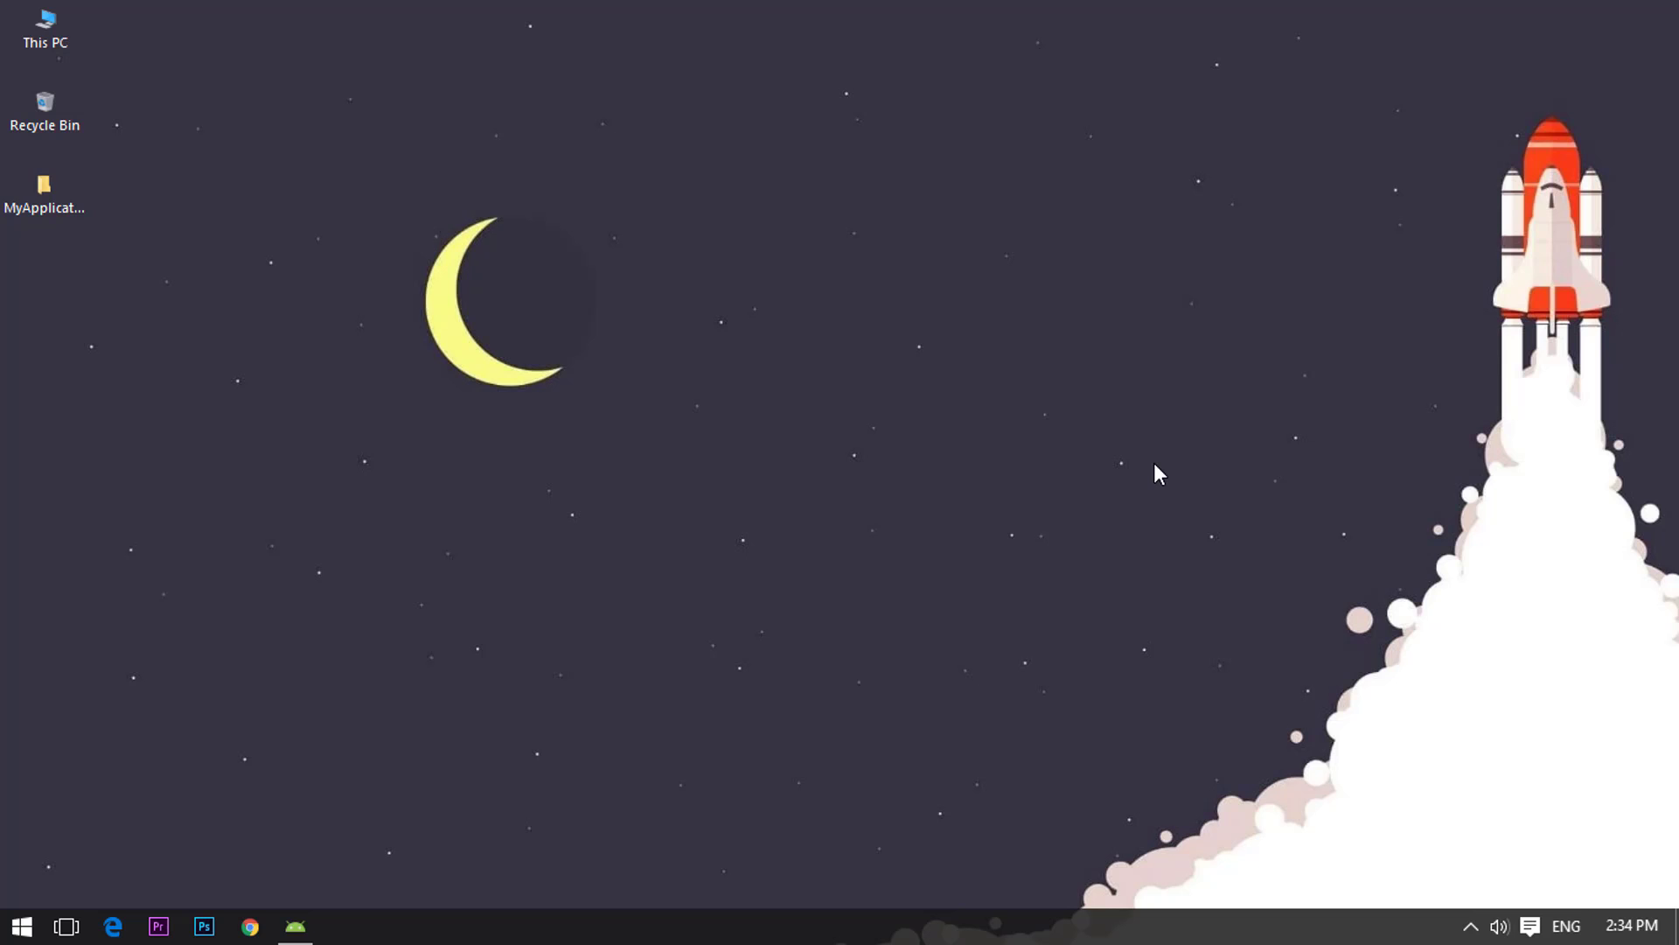
- Launch Android Studio from the taskbar to open the MyApplication project
left_click(295, 927)
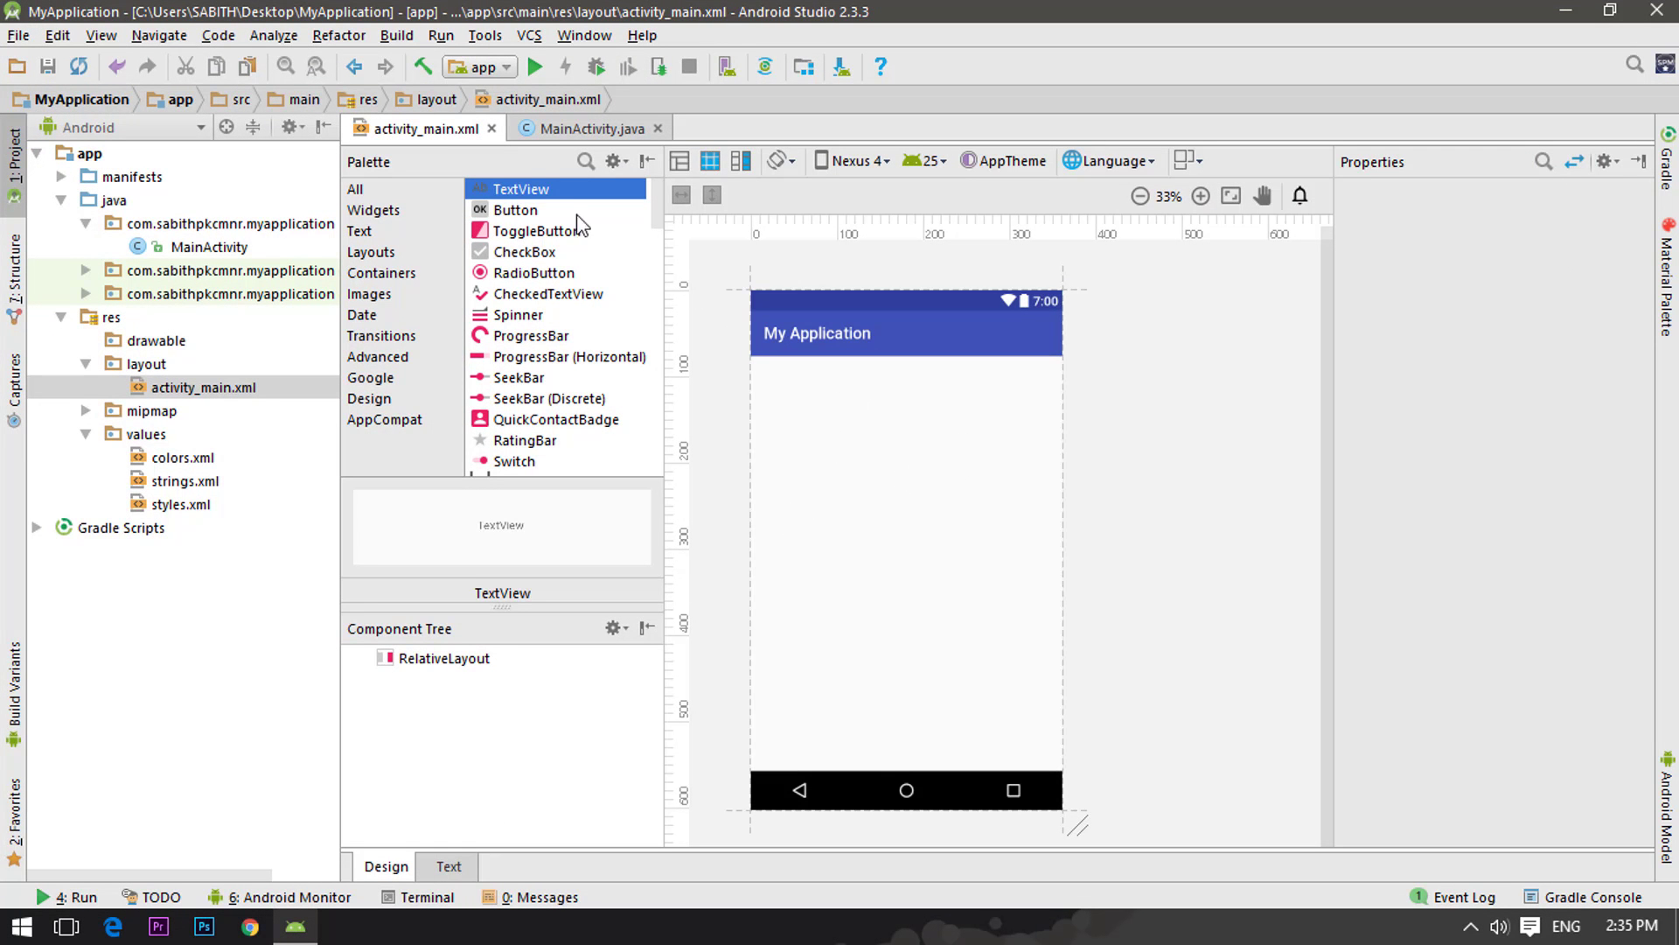
mouse_move(564, 144)
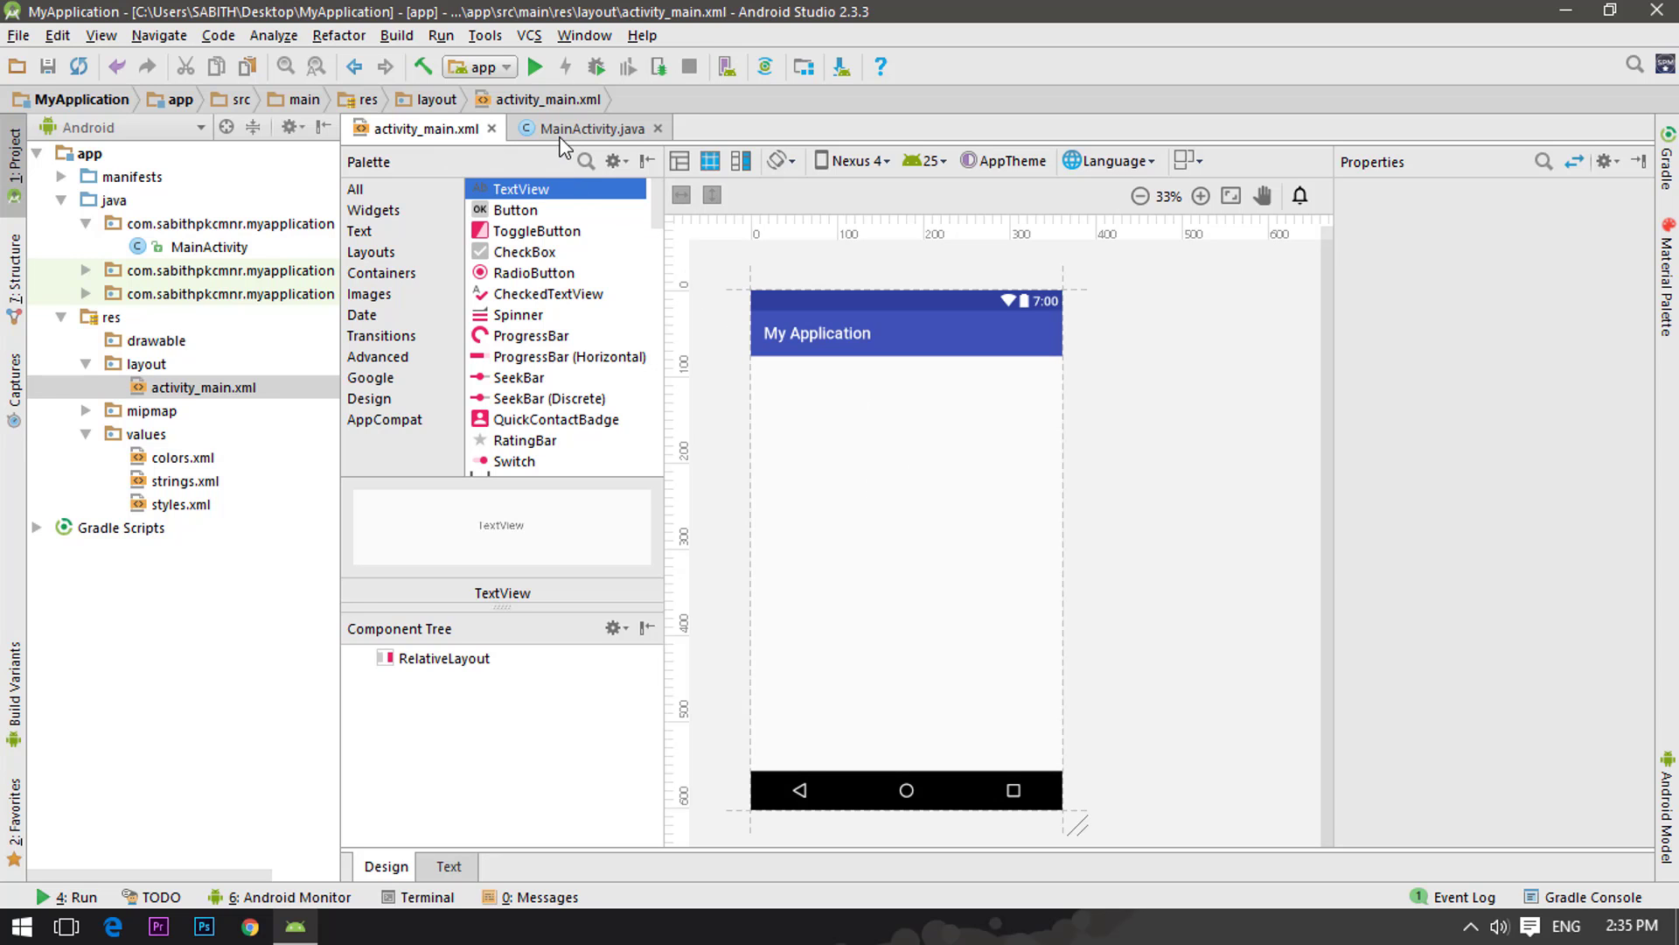
- Switch to MainActivity.java and highlight 'public' and 'class' to explain access specifiers
left_click(587, 129)
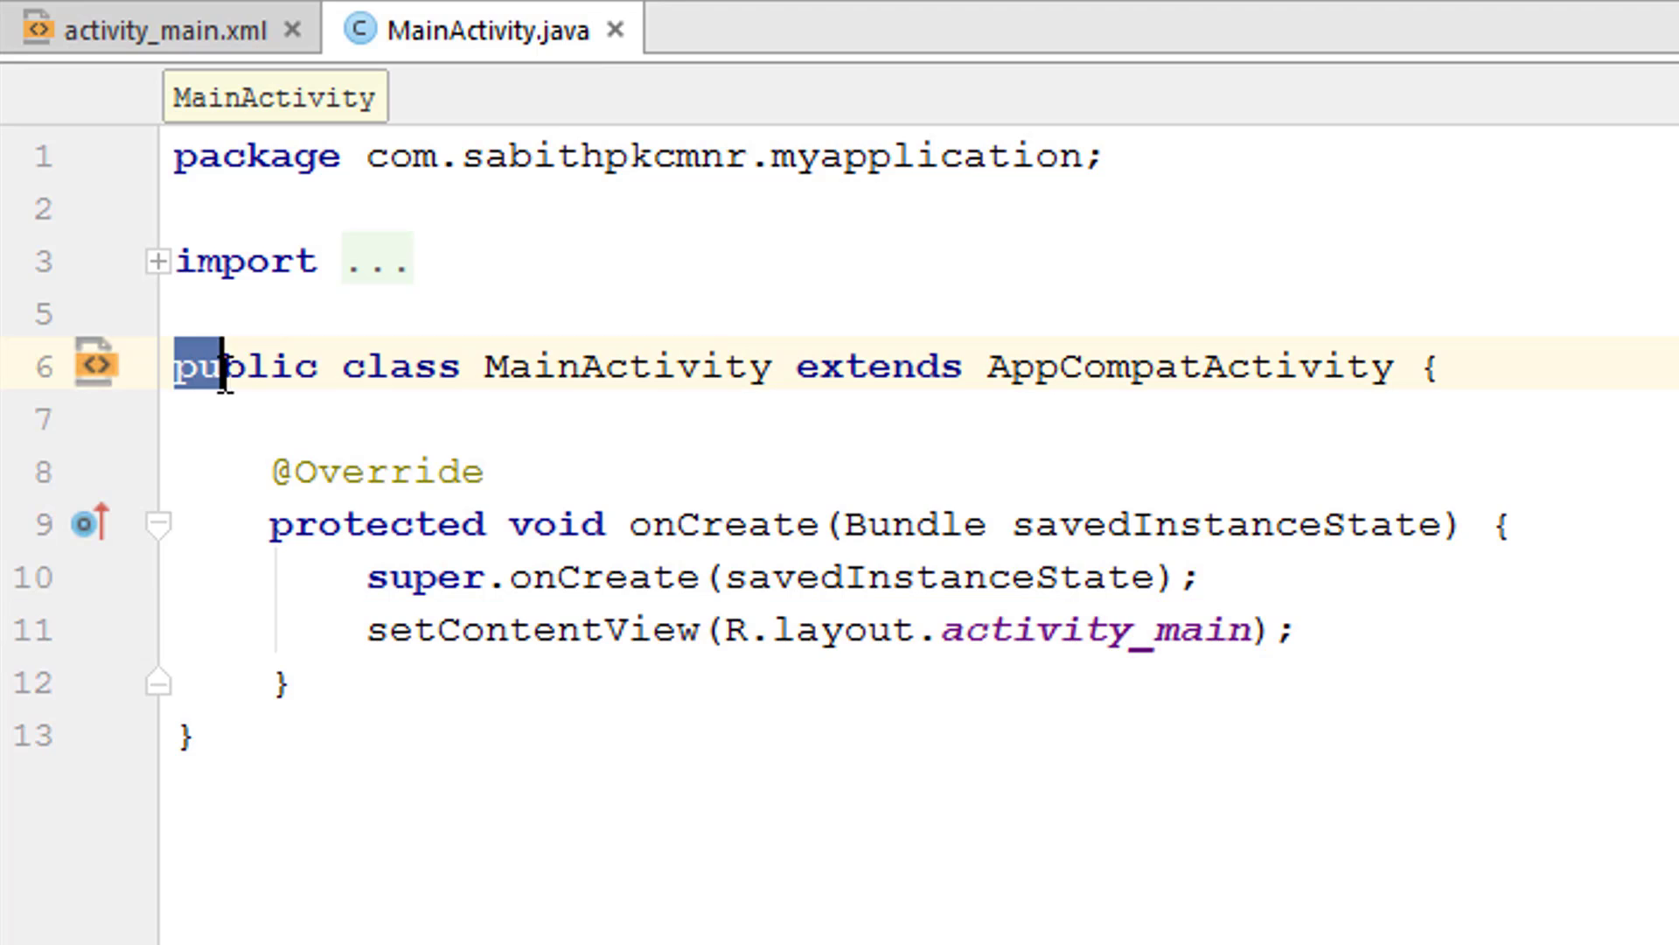
double_click(402, 367)
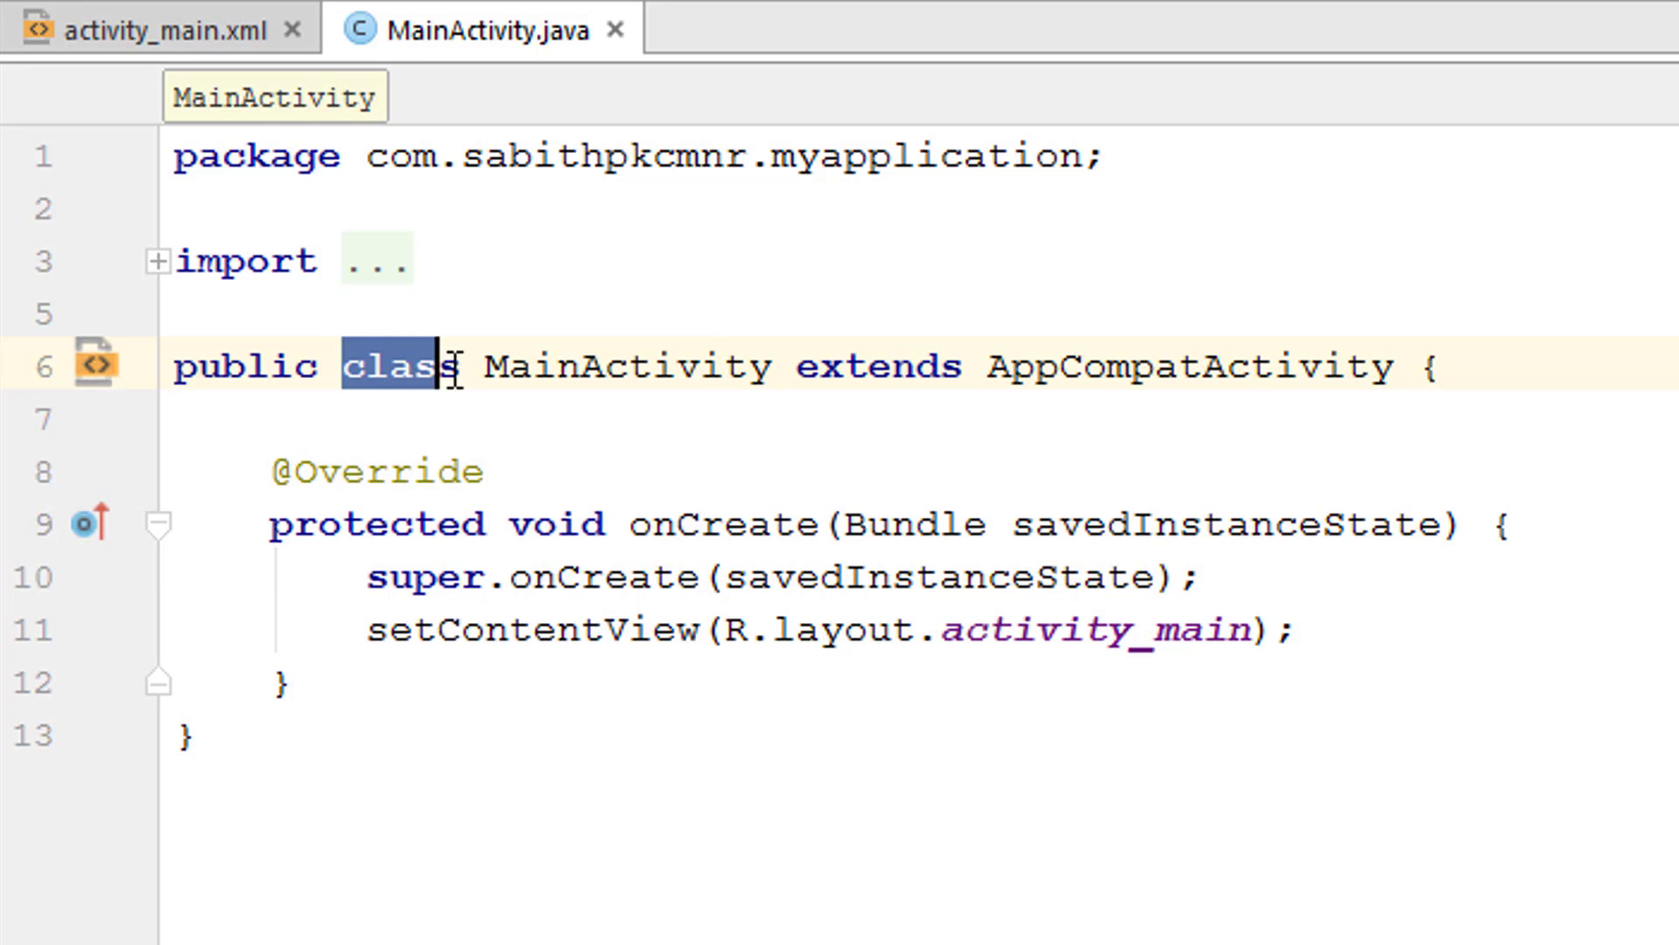
double_click(595, 367)
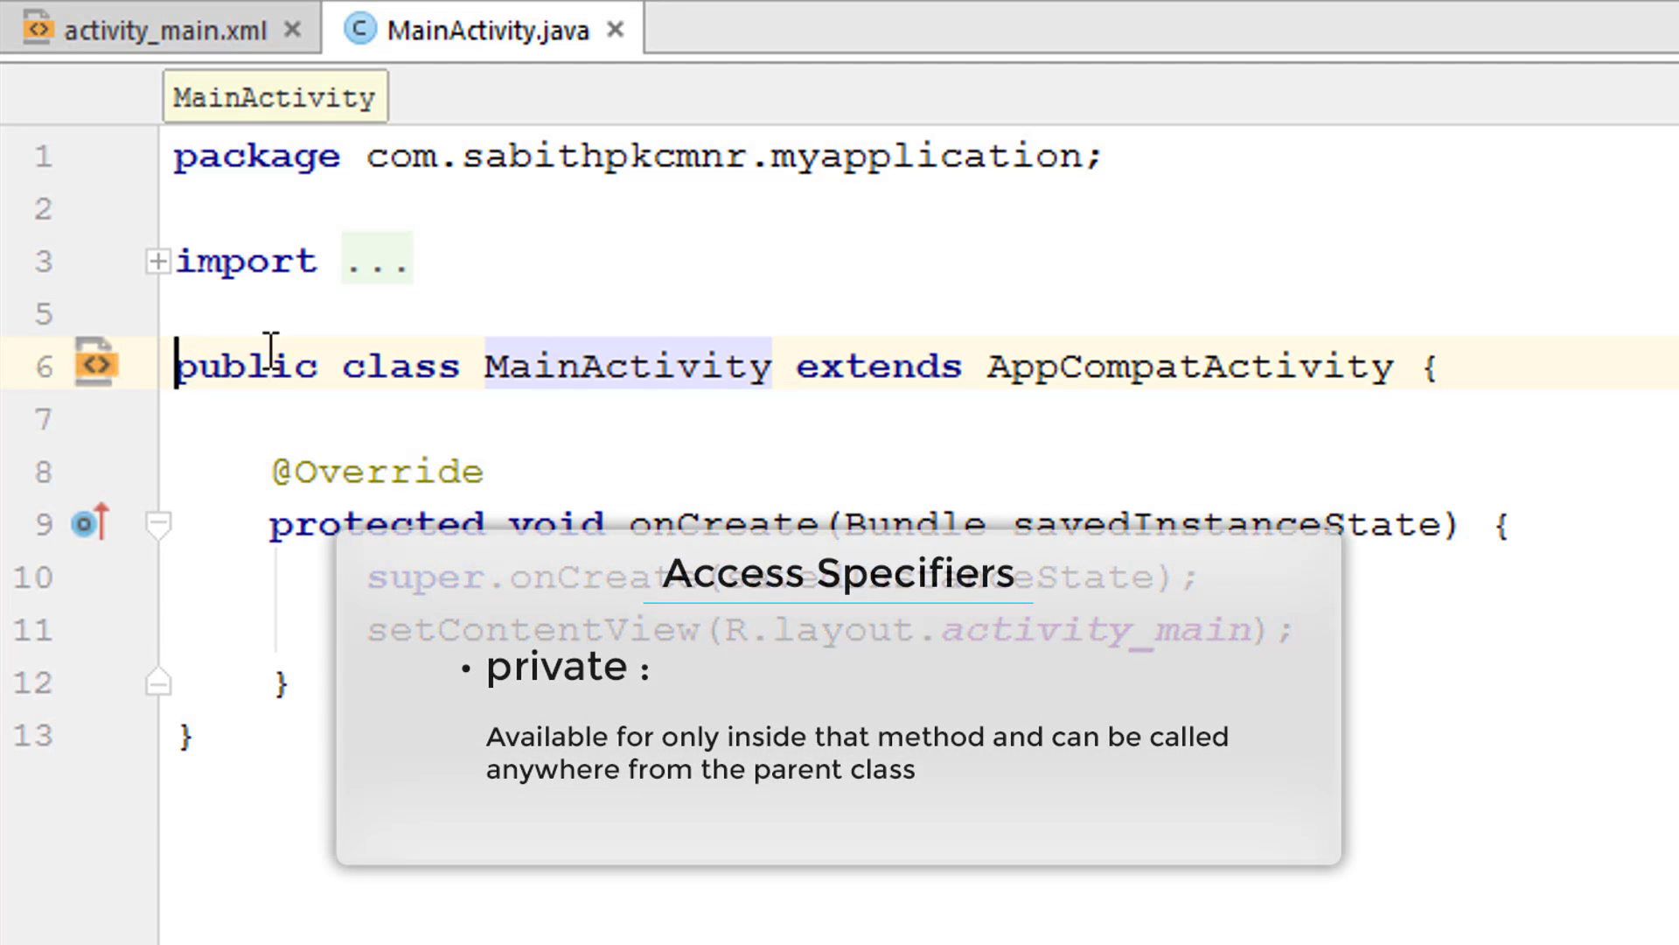
double_click(244, 367)
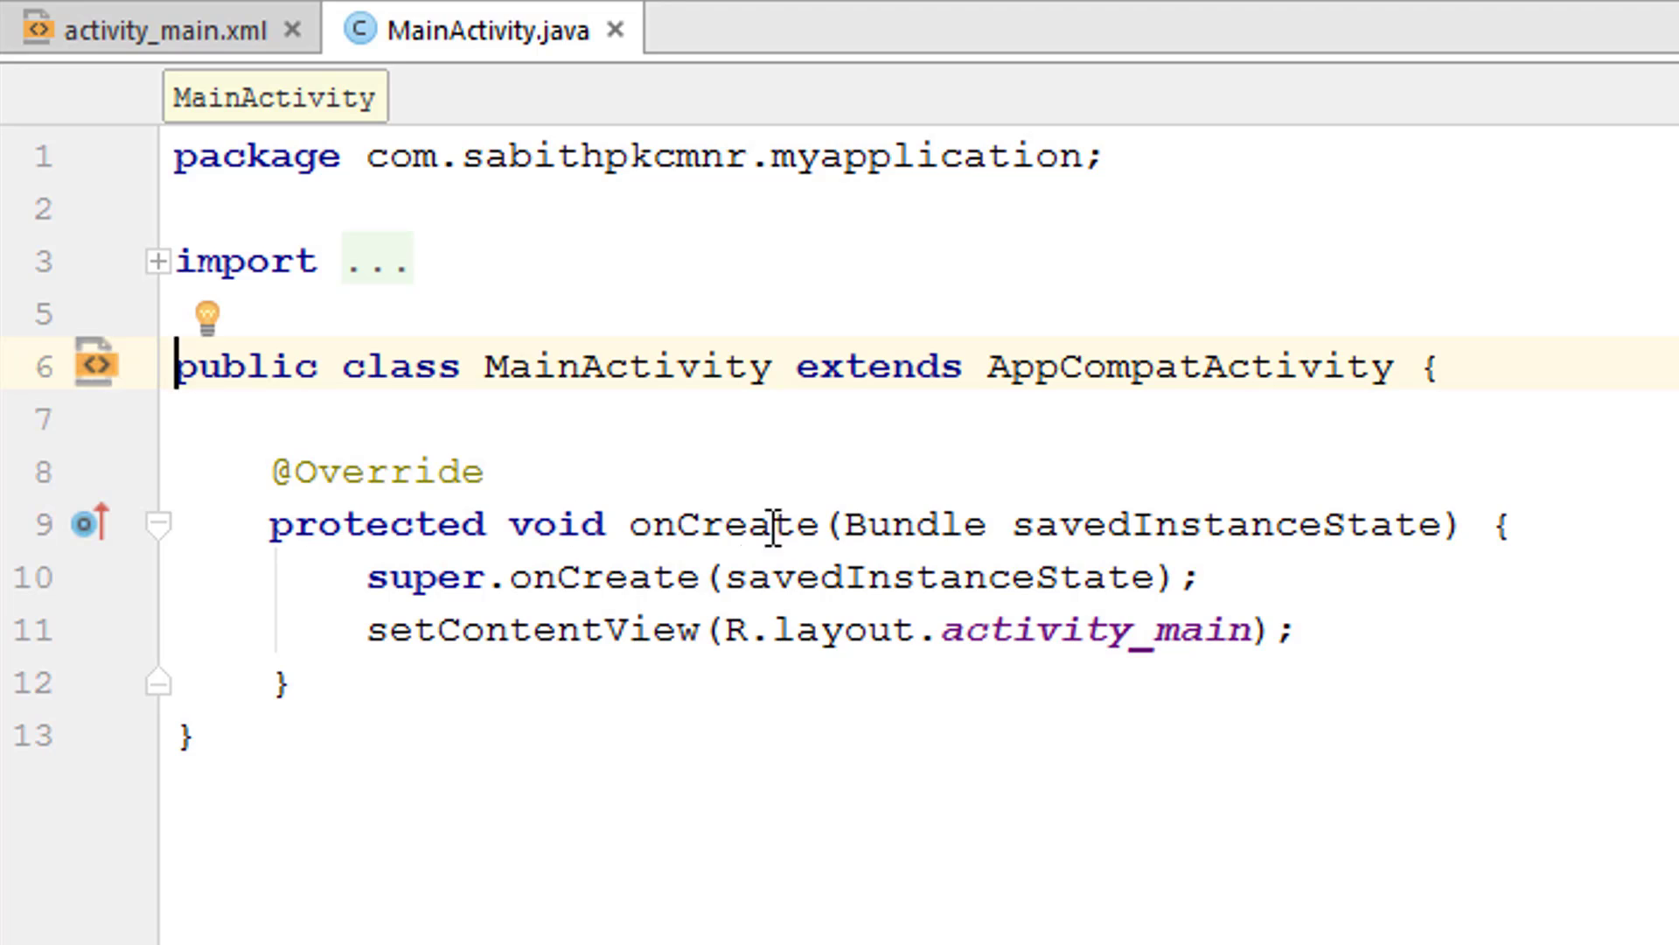
mouse_move(364, 705)
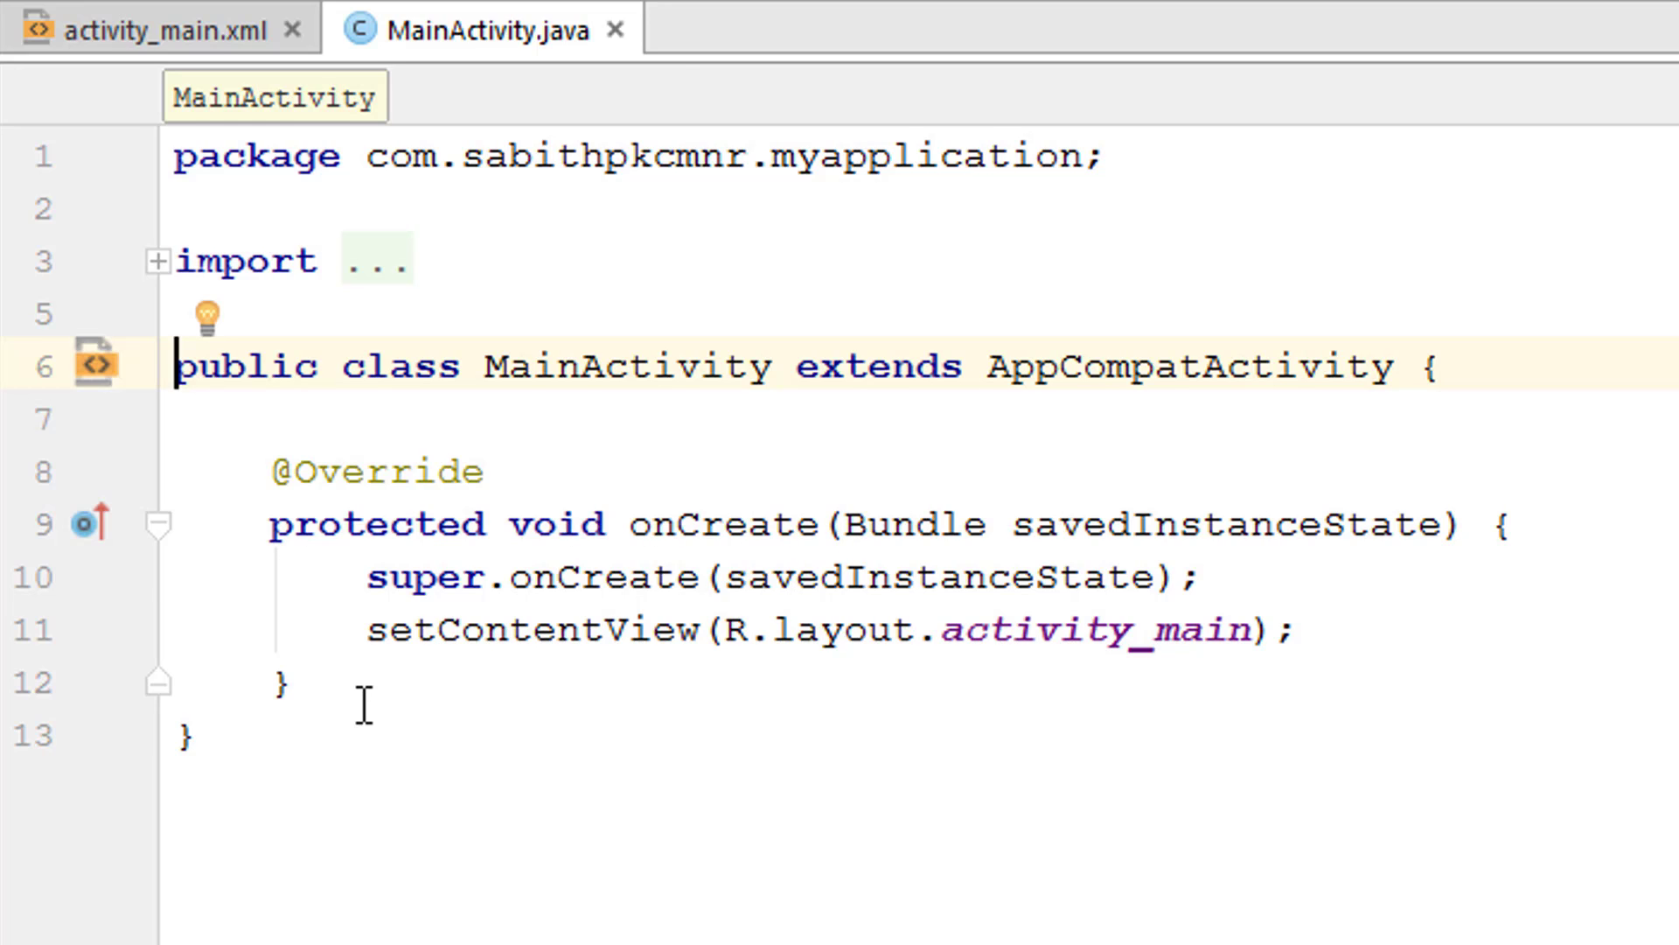
- Below onCreate, write 'private void getSomething() {' and begin a statement inside the body
left_click(282, 683)
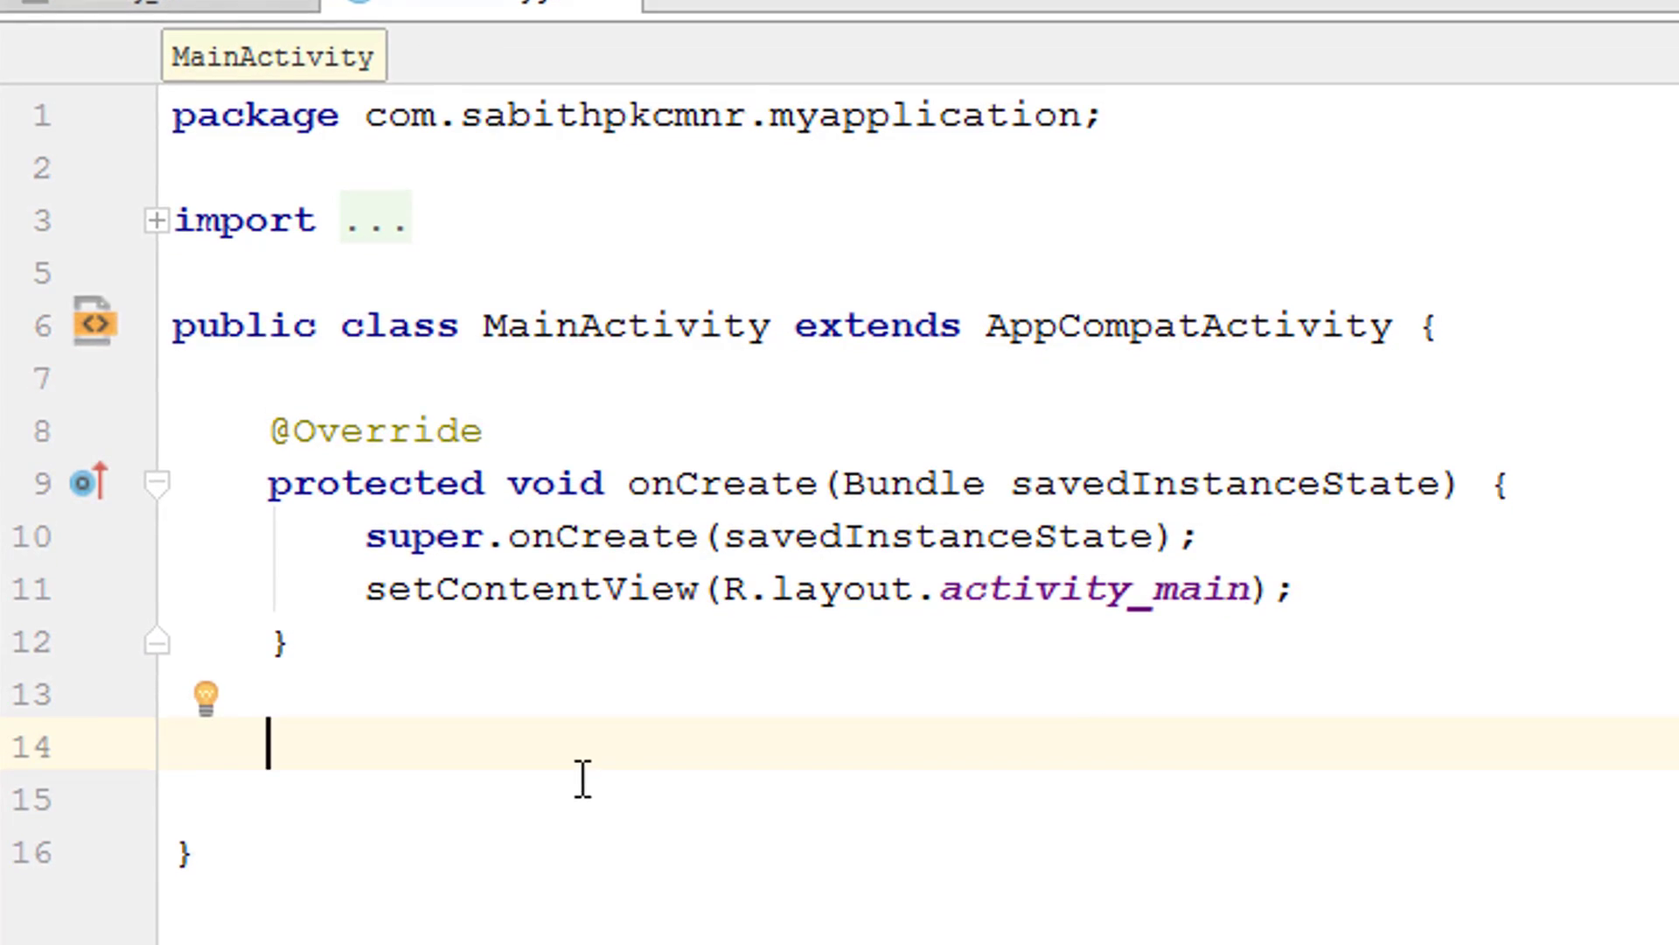
scroll("down", 3)
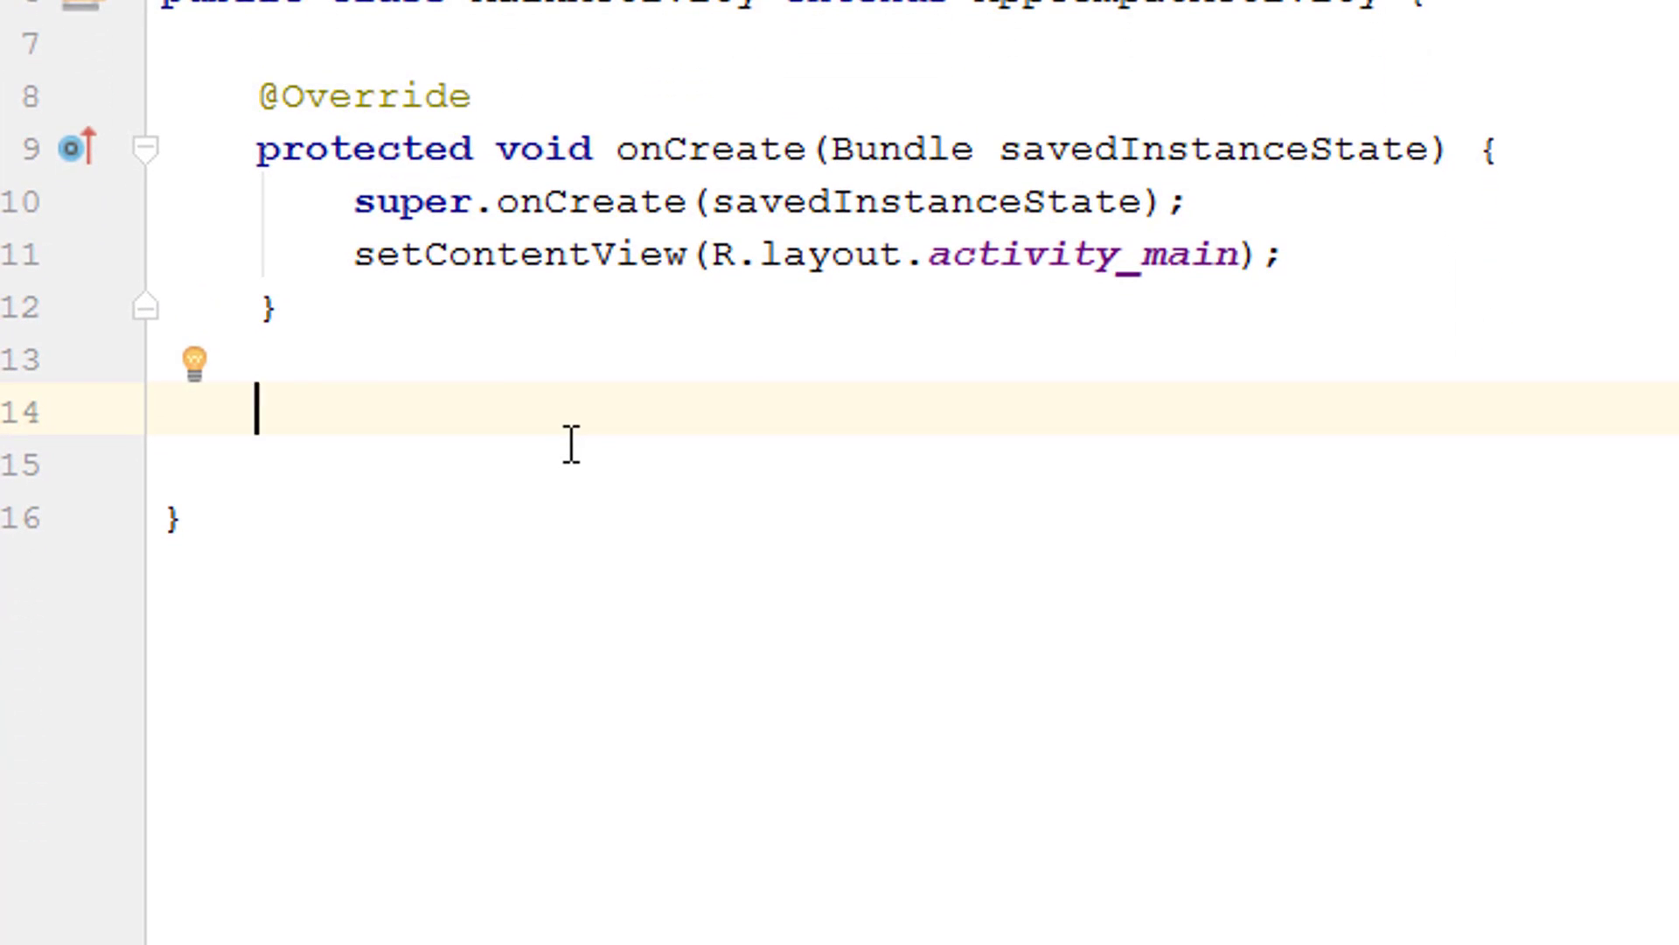
type("private")
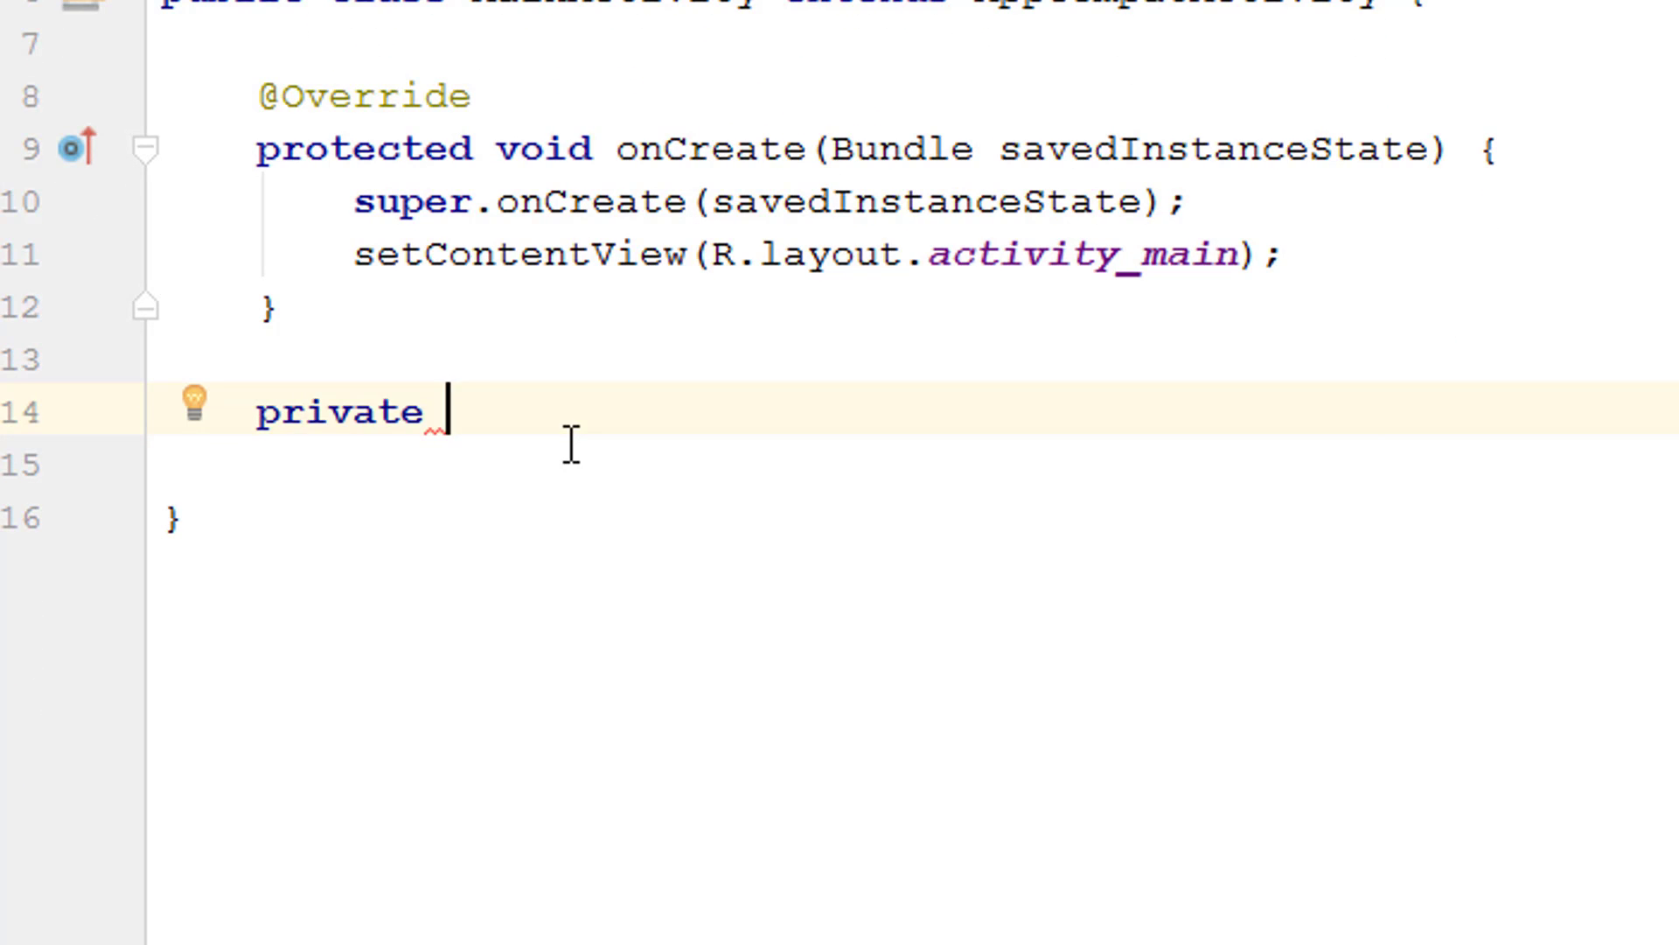
type("void")
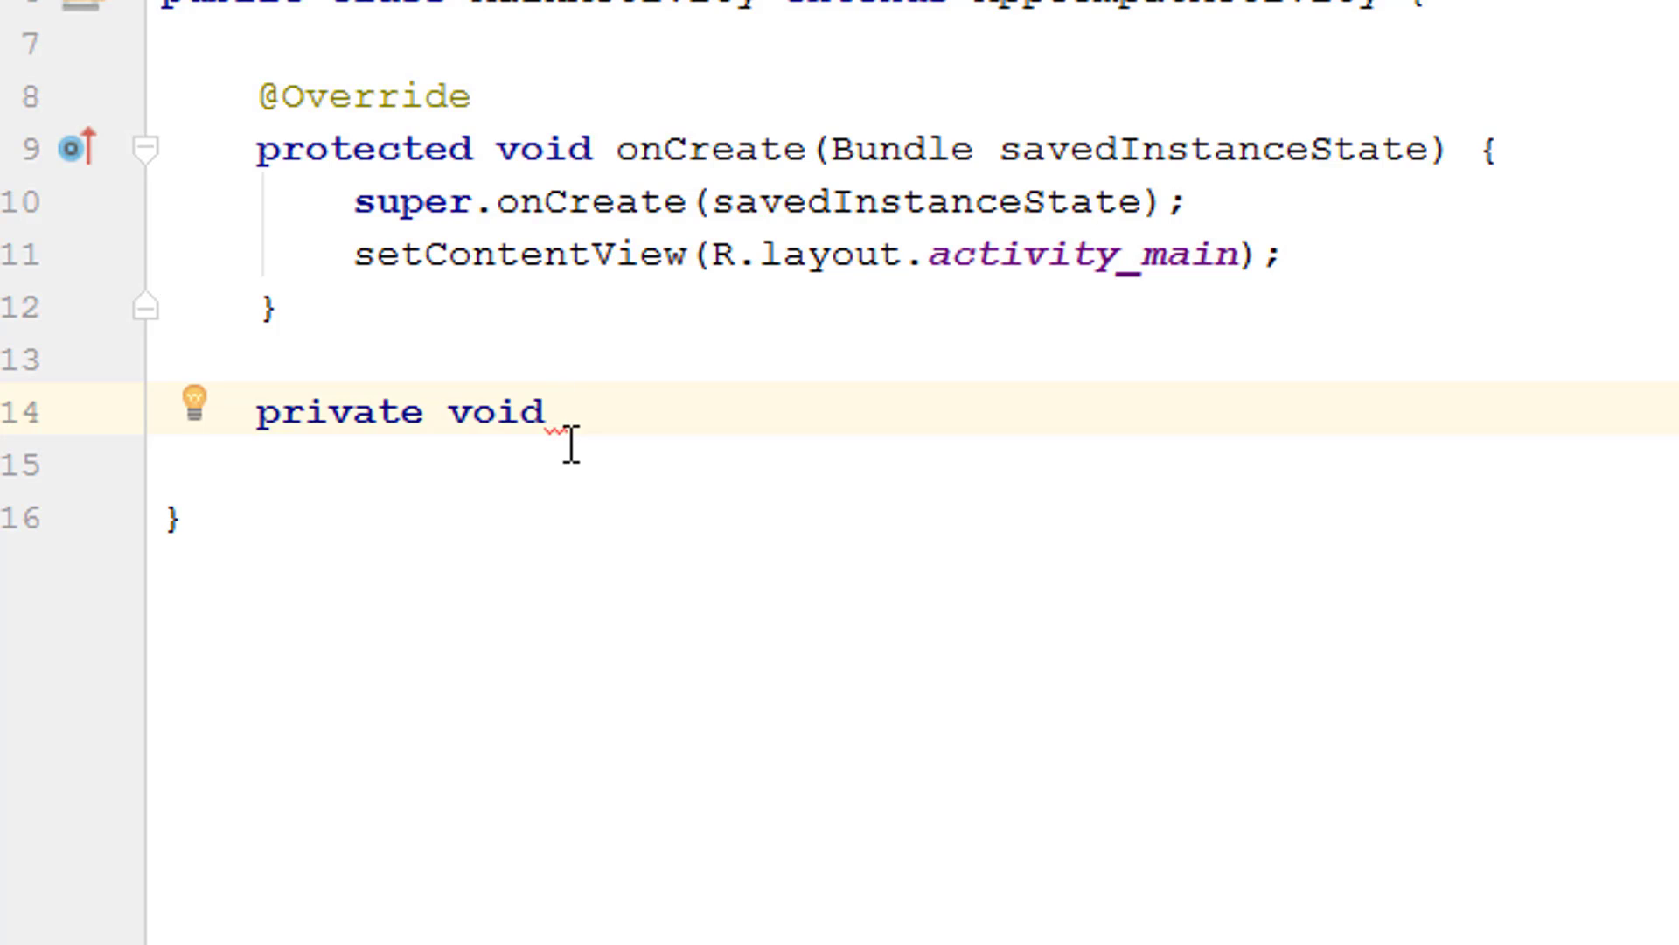
type("MyApp")
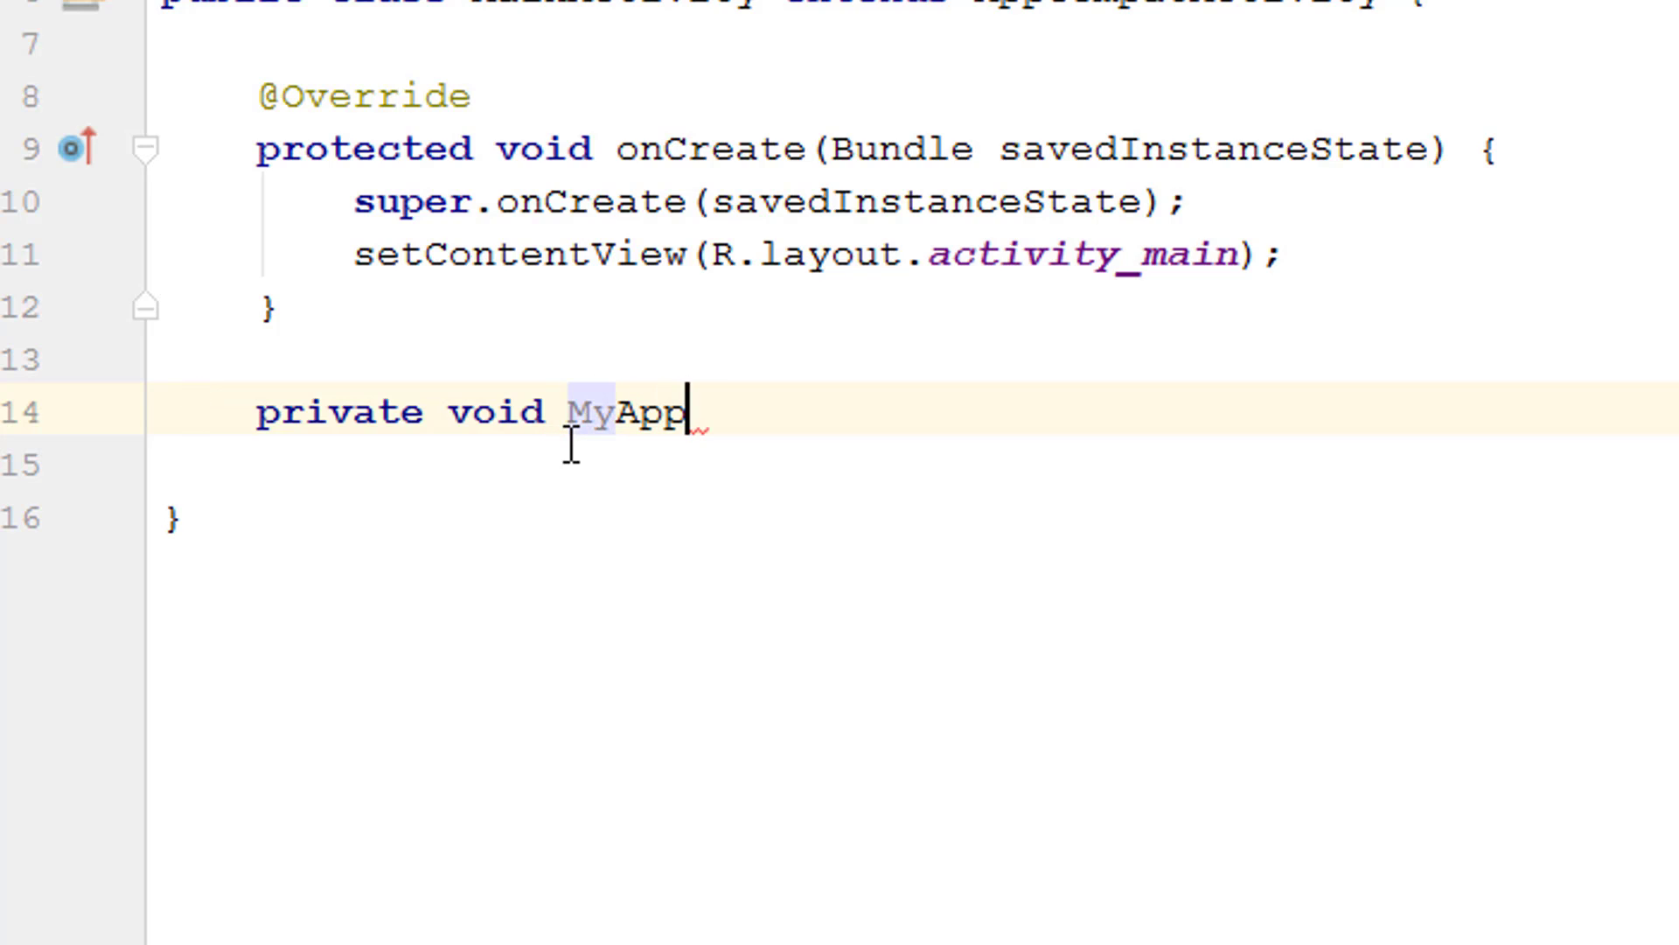
type("lication")
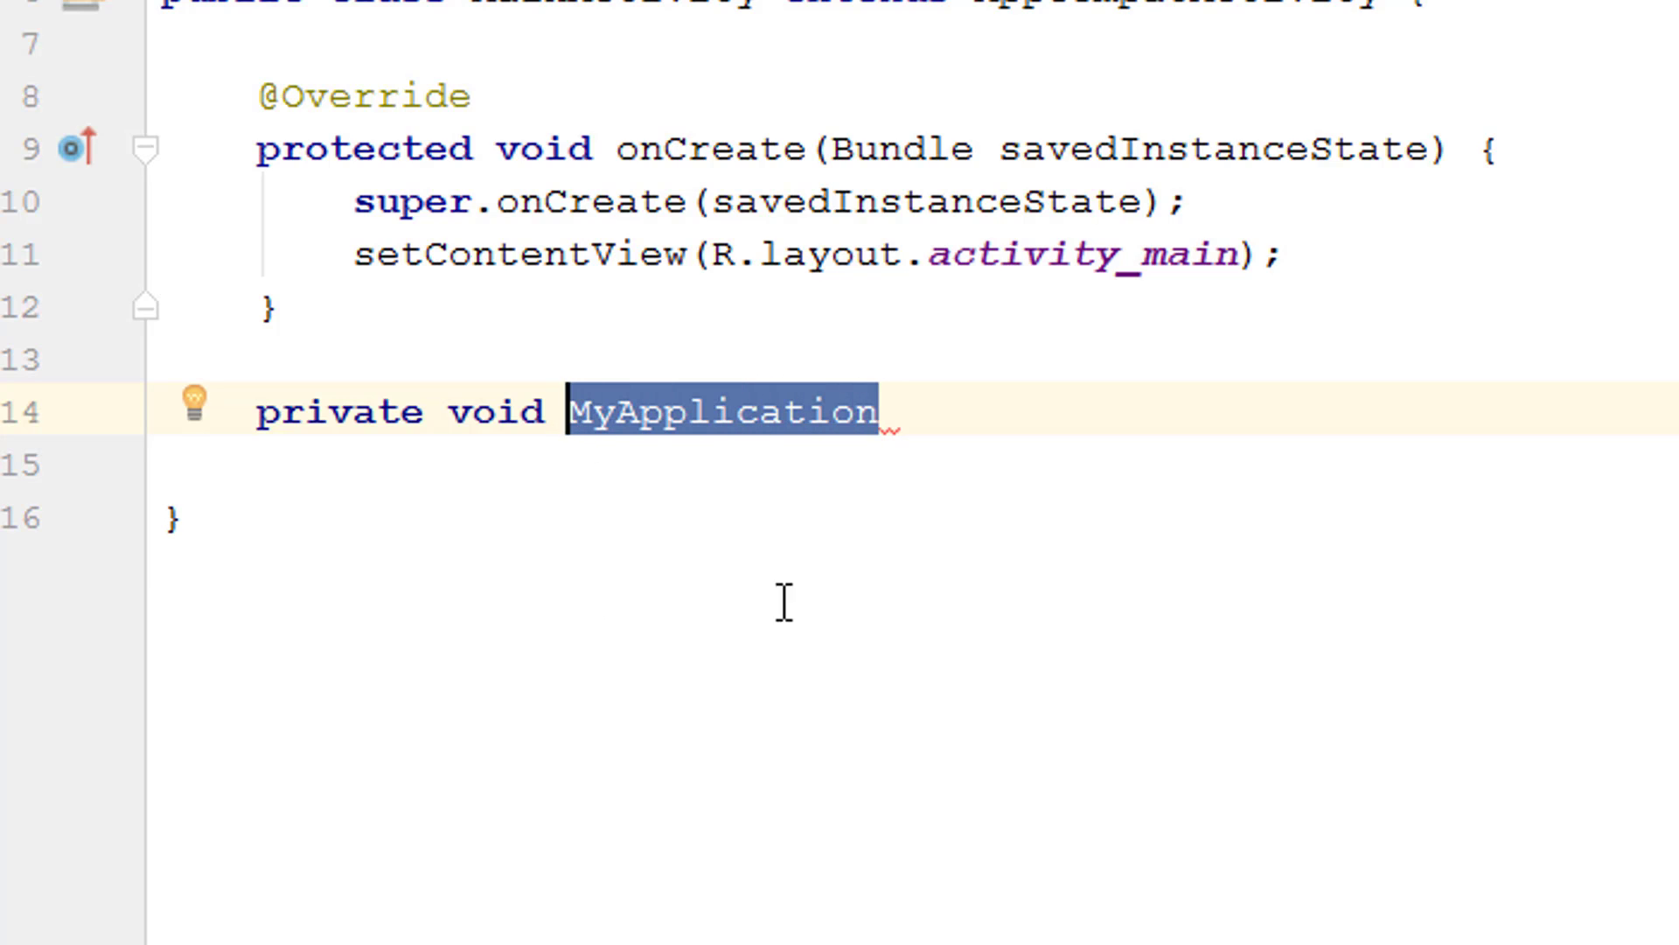
mouse_move(779, 613)
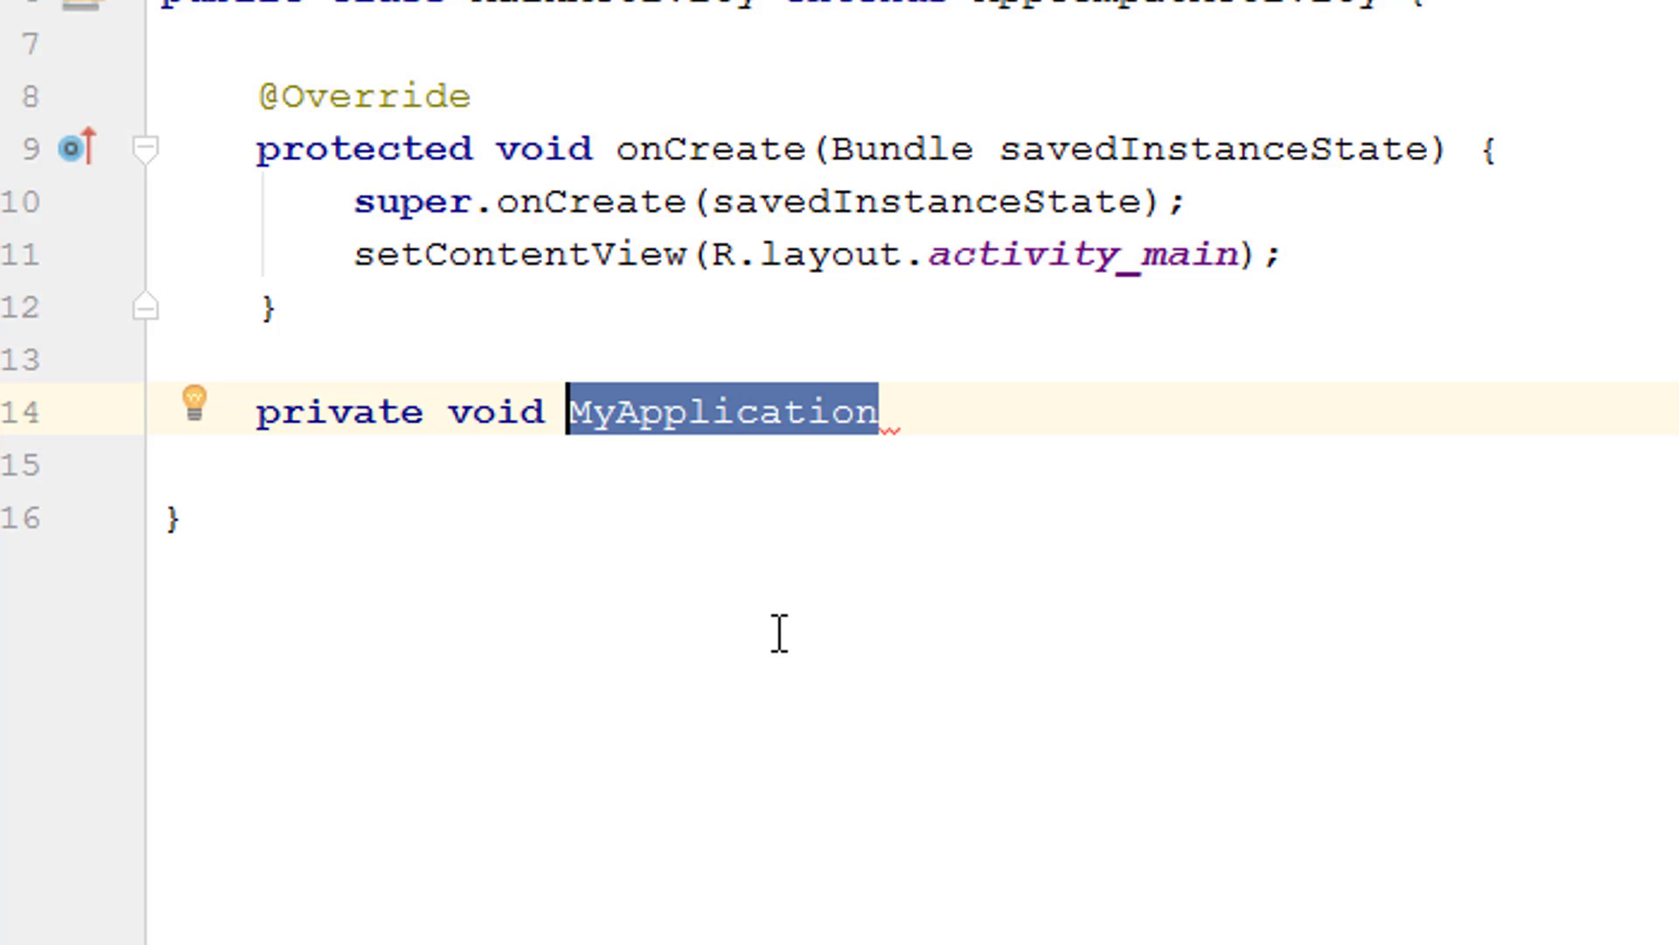
type("getS")
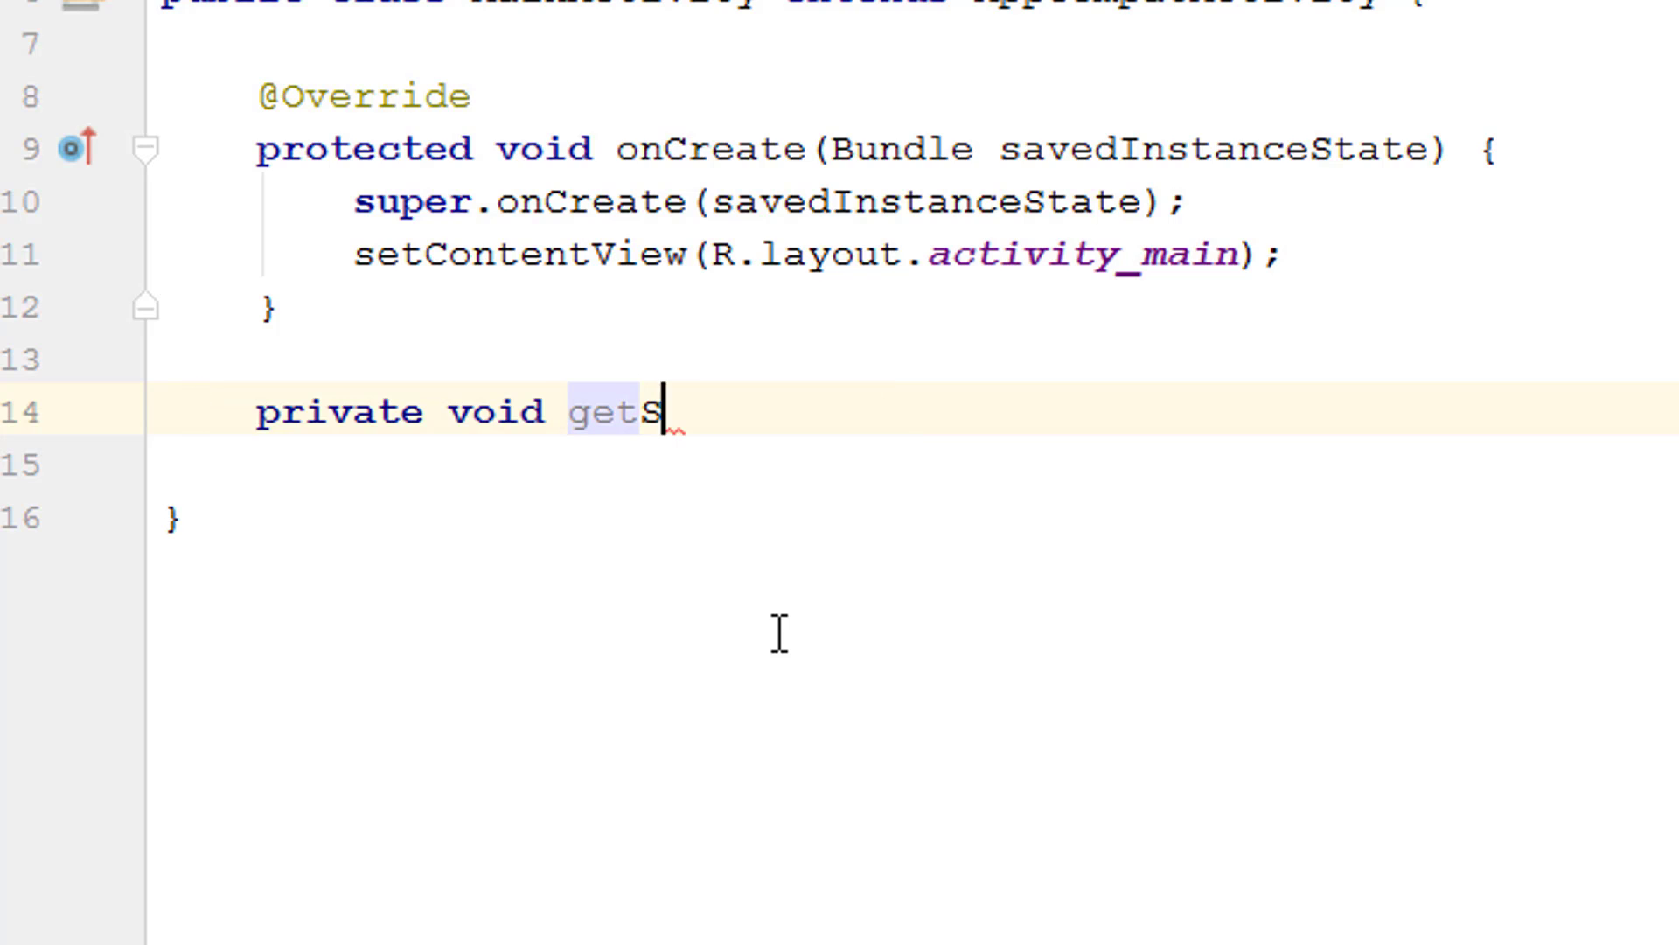
type("omething")
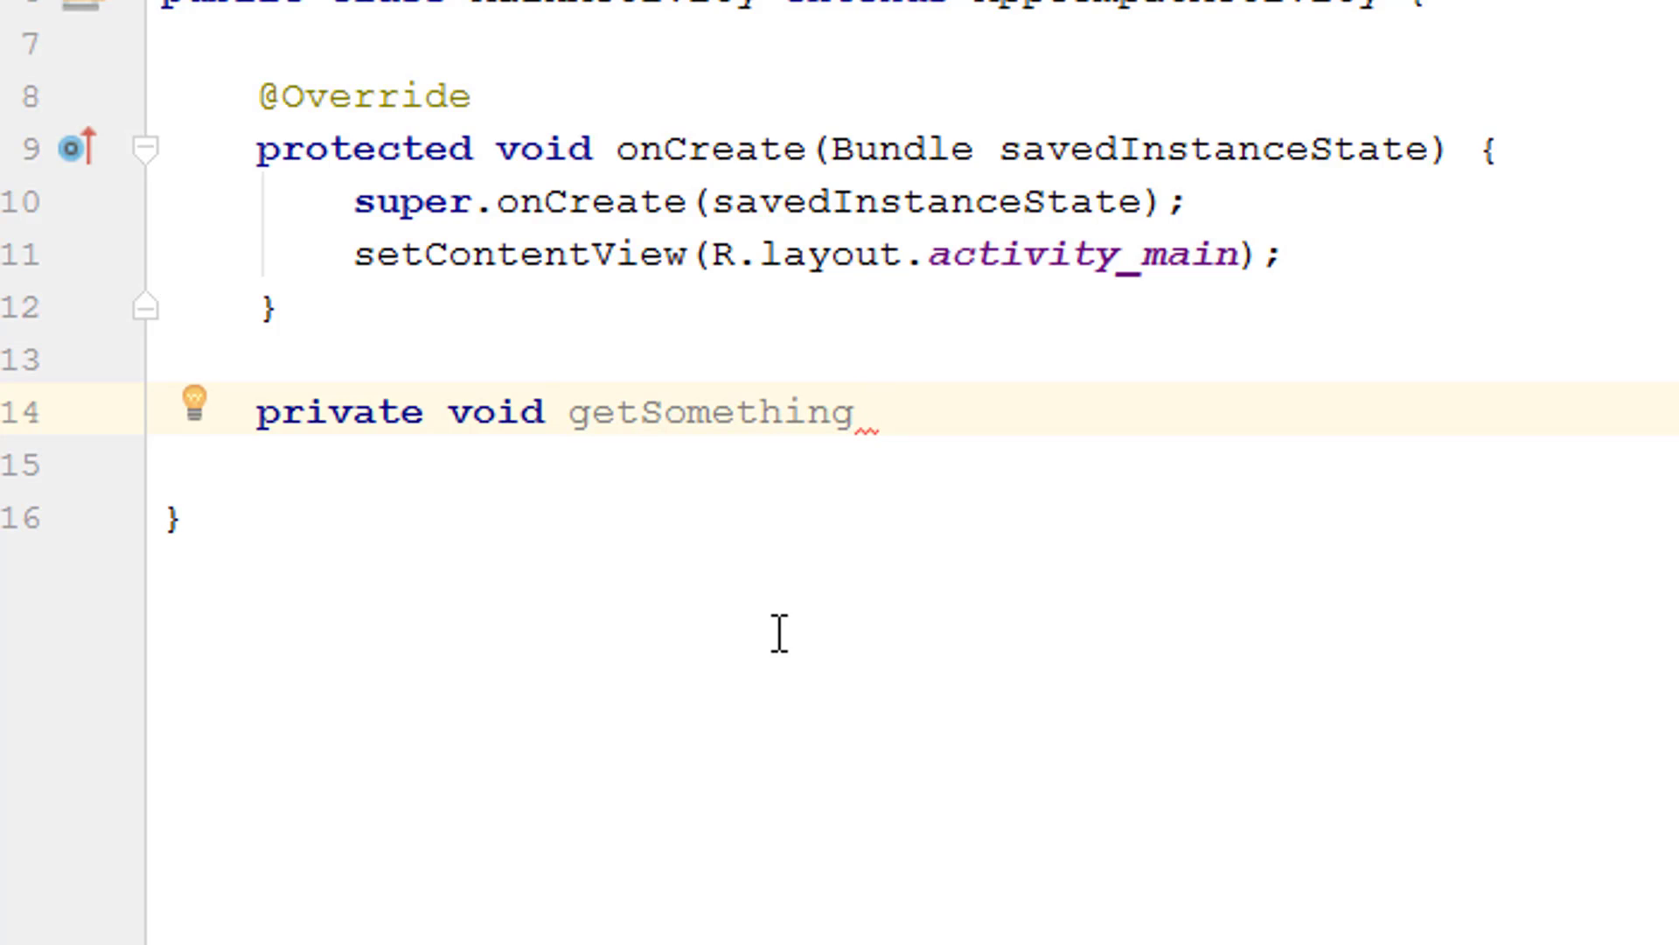
type("()")
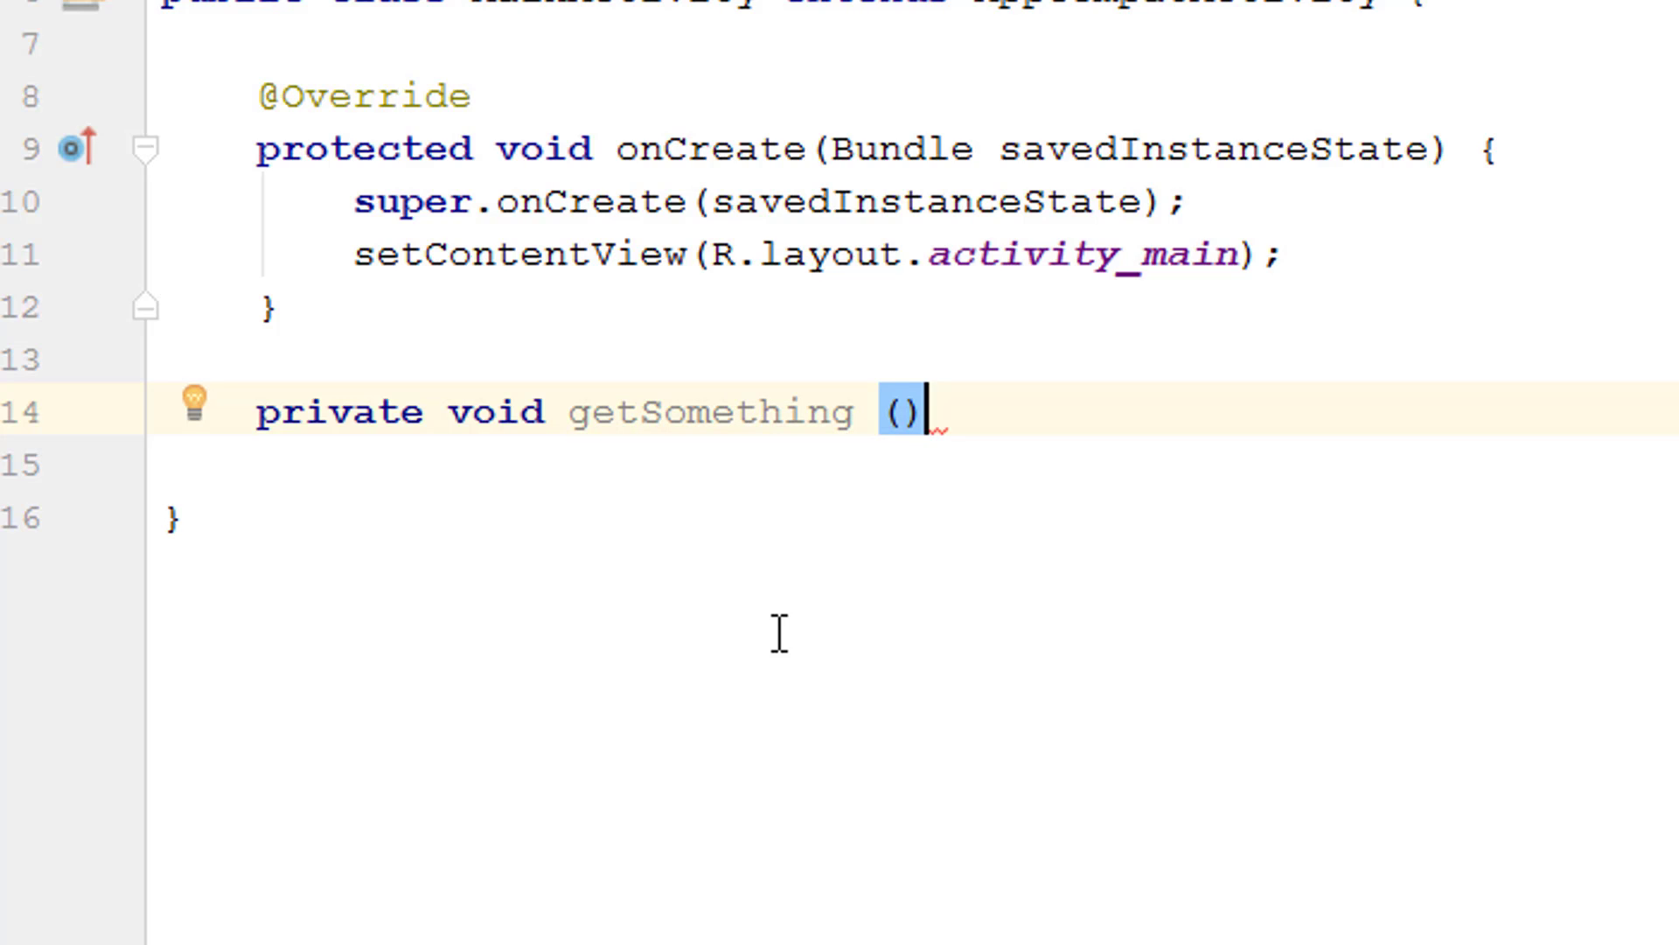
type("{")
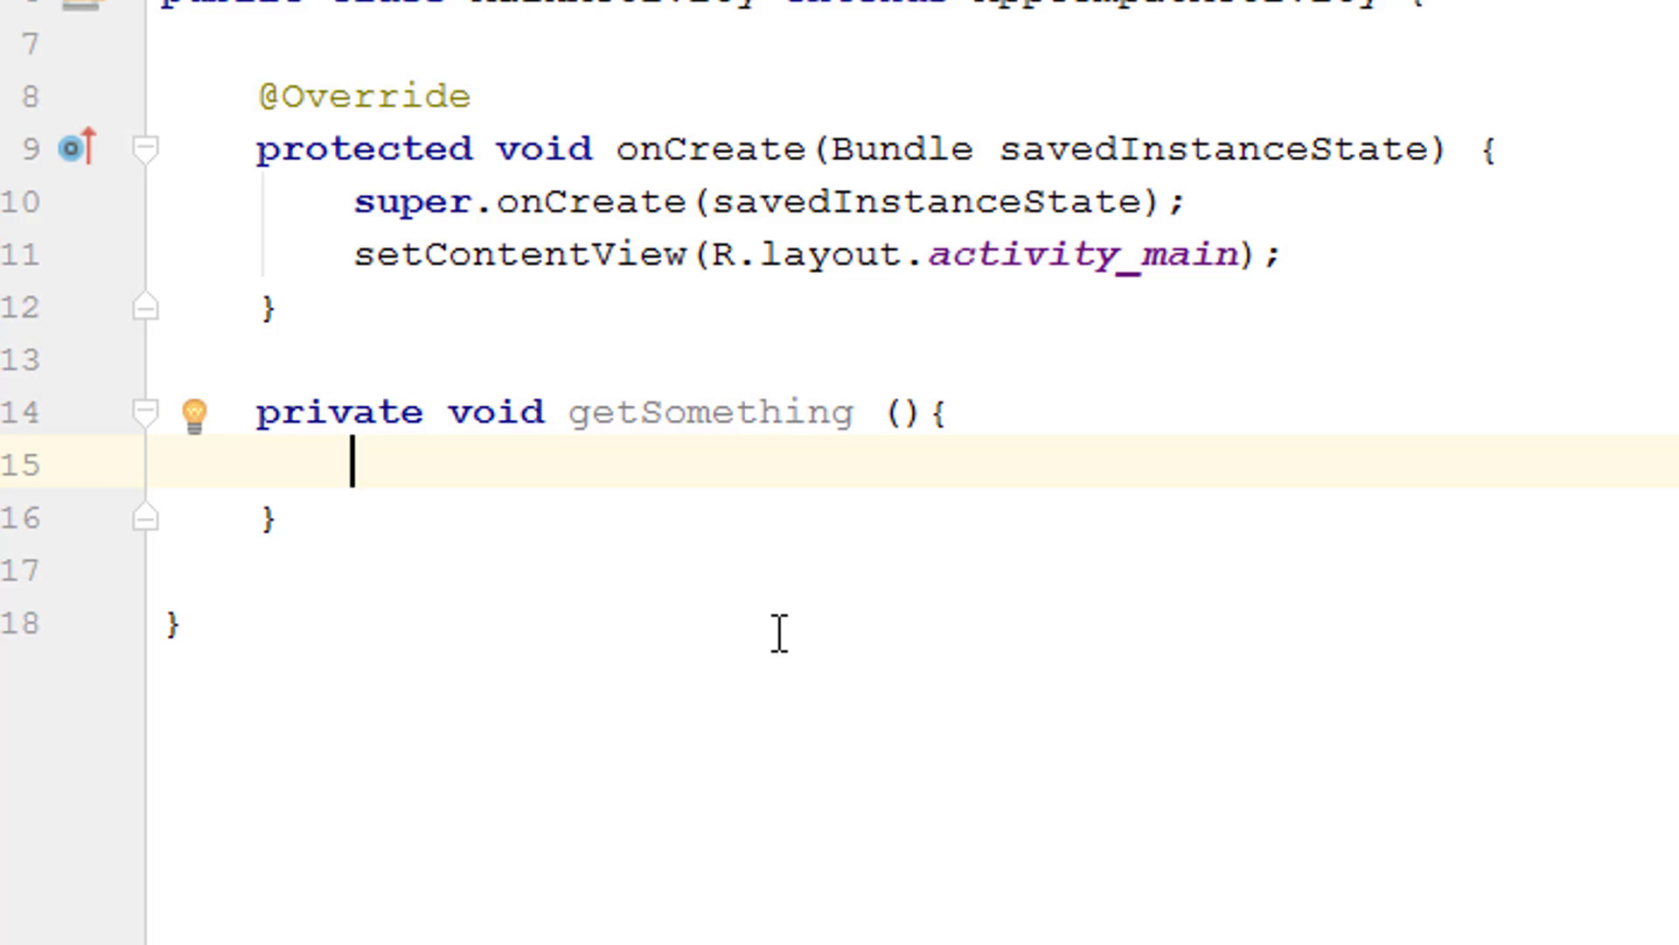
type("T")
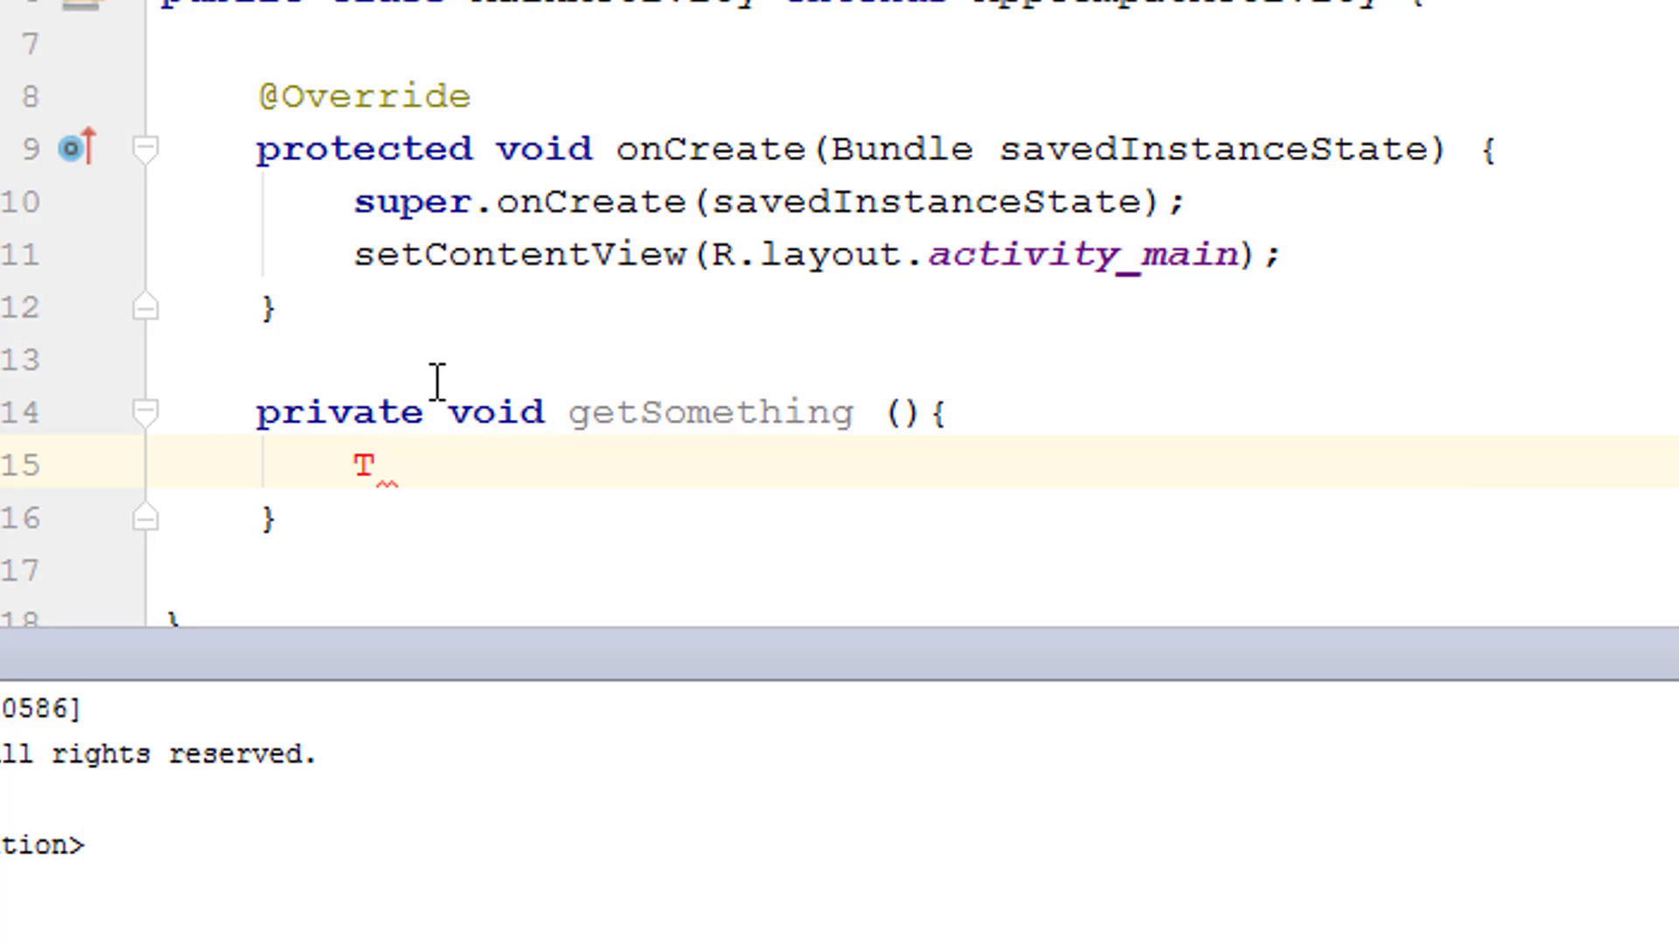
- Insert the Toast.makeText template with the message 'getSomething method called'
key("Backspace")
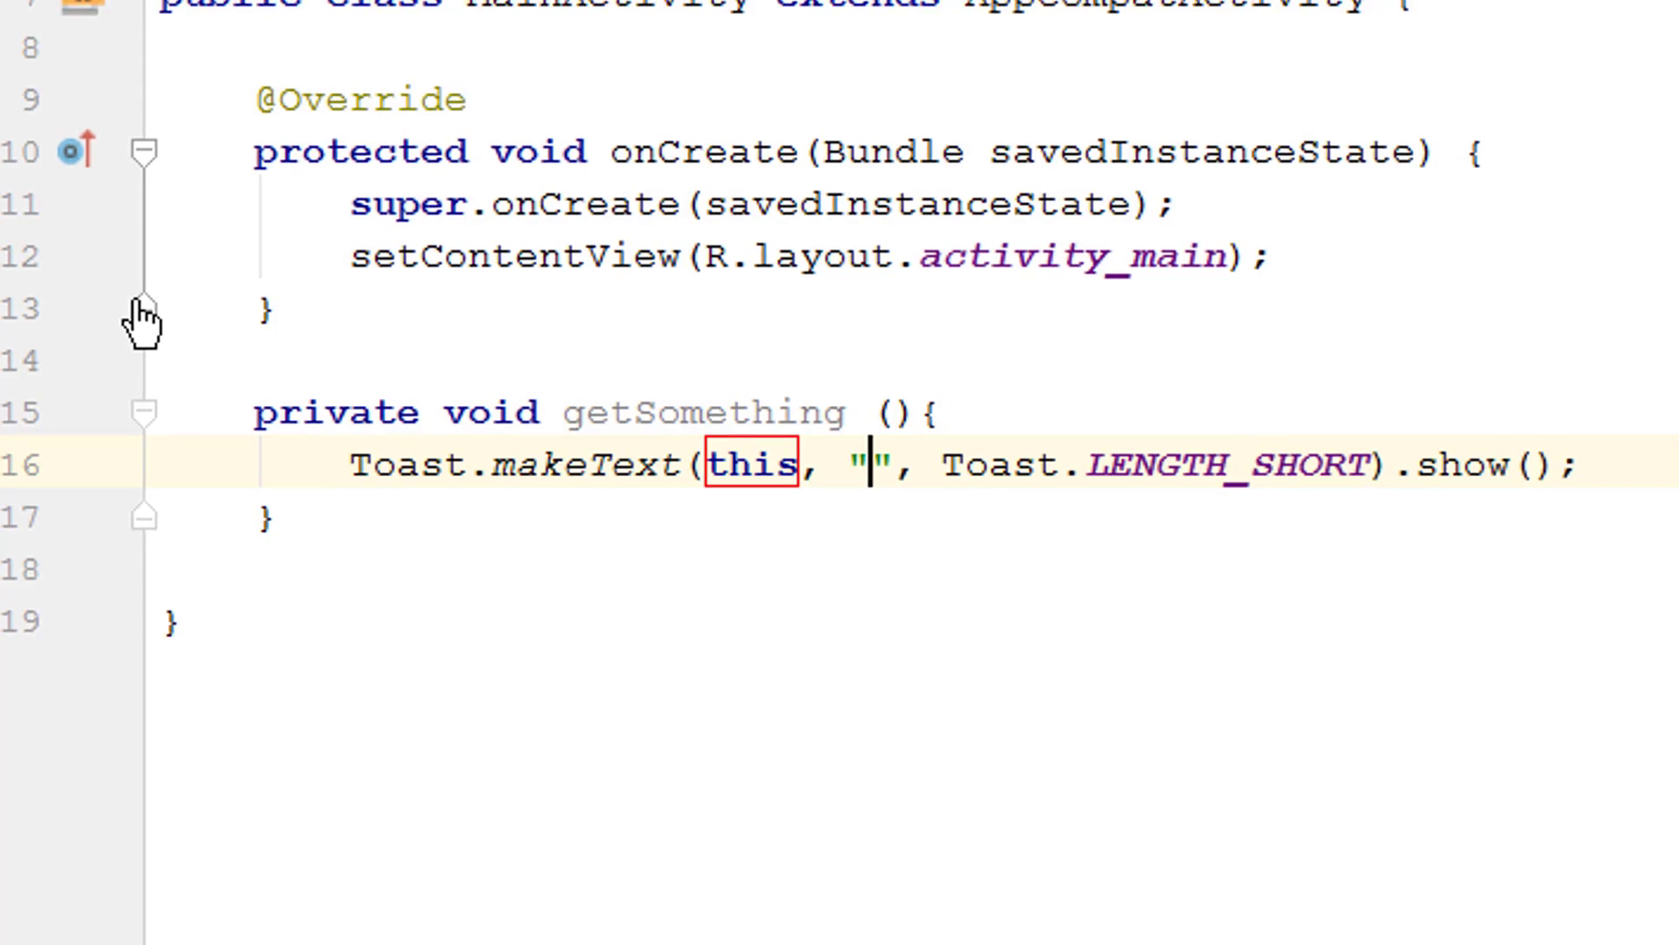
type("getSomething method called")
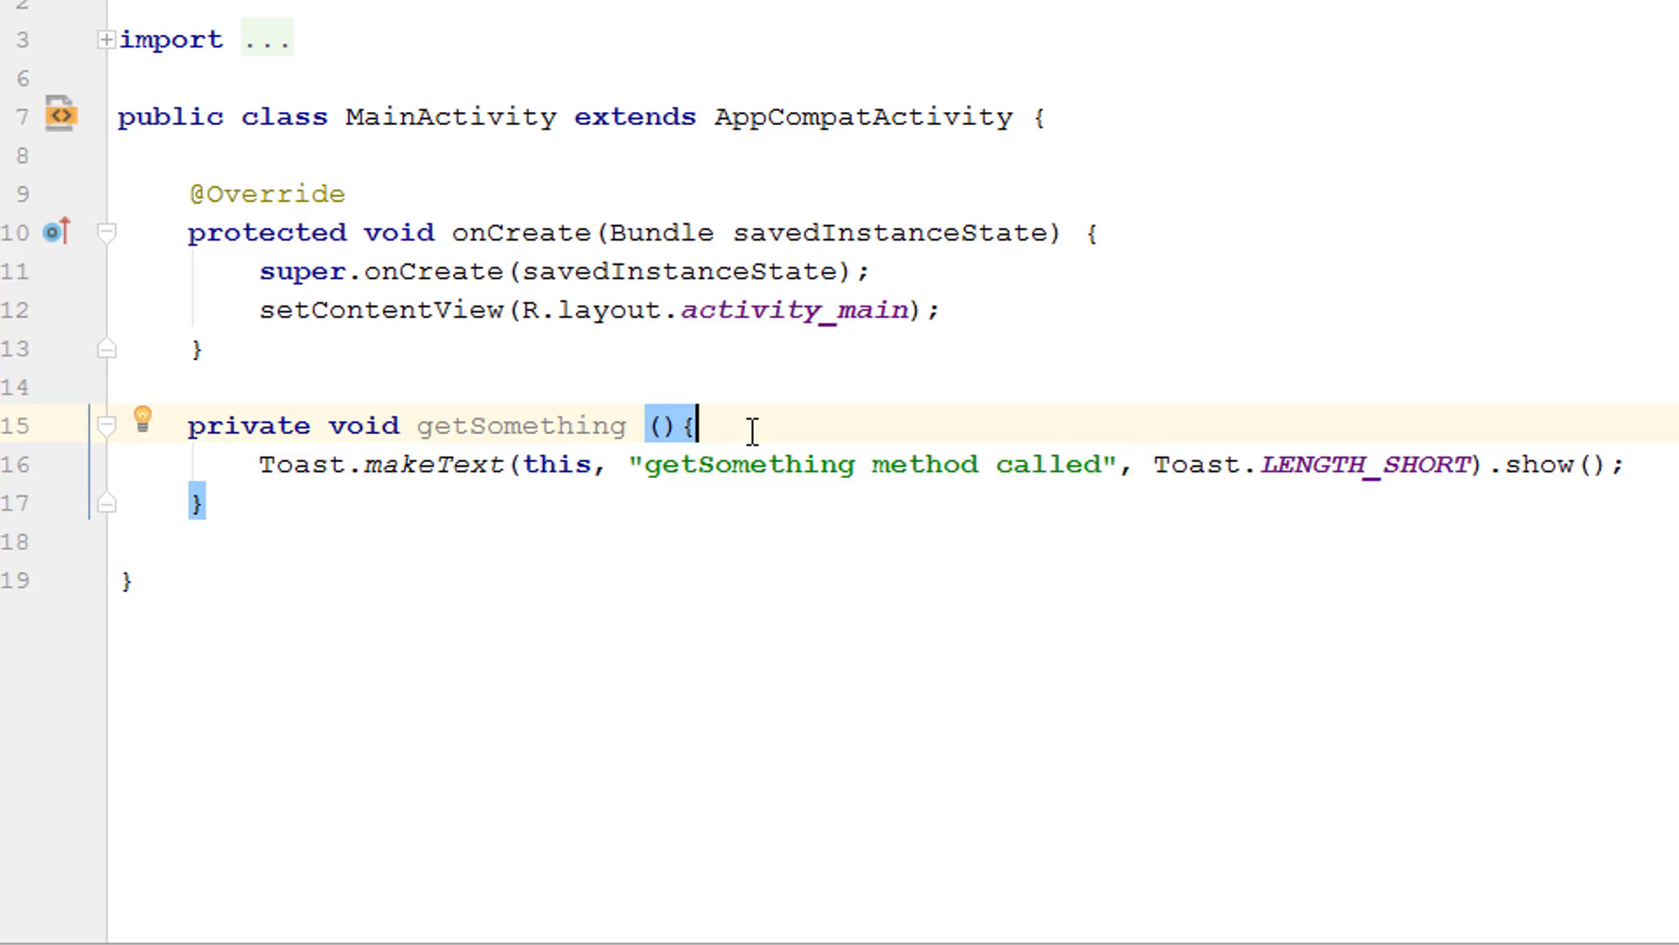
mouse_move(821, 430)
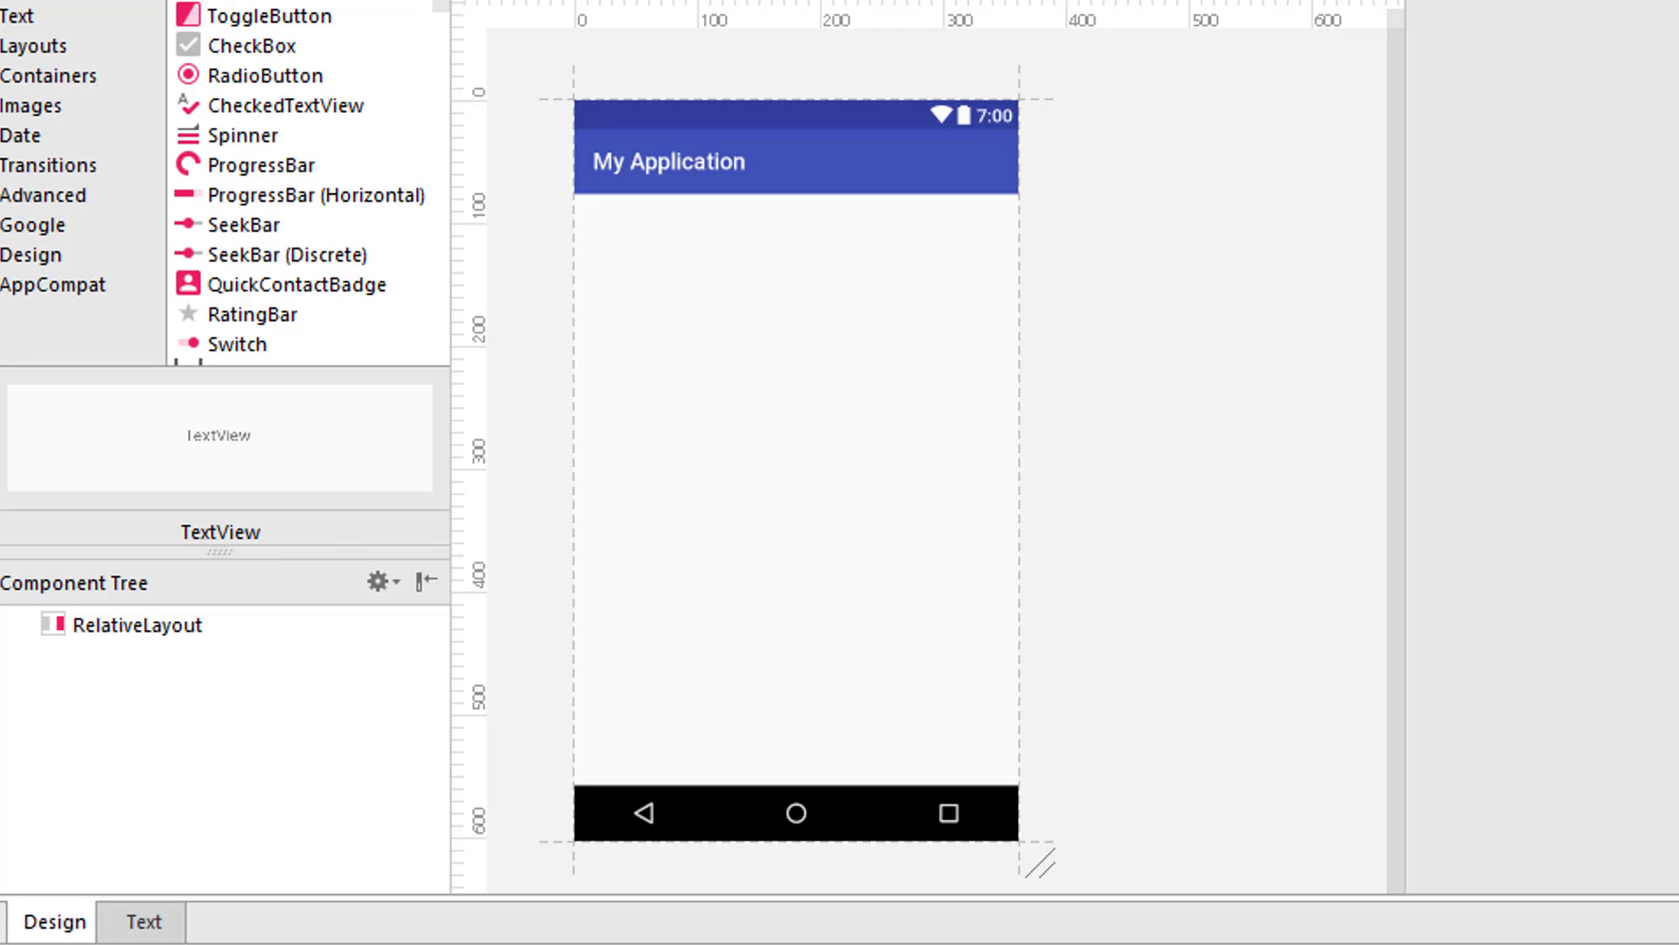
left_click(143, 921)
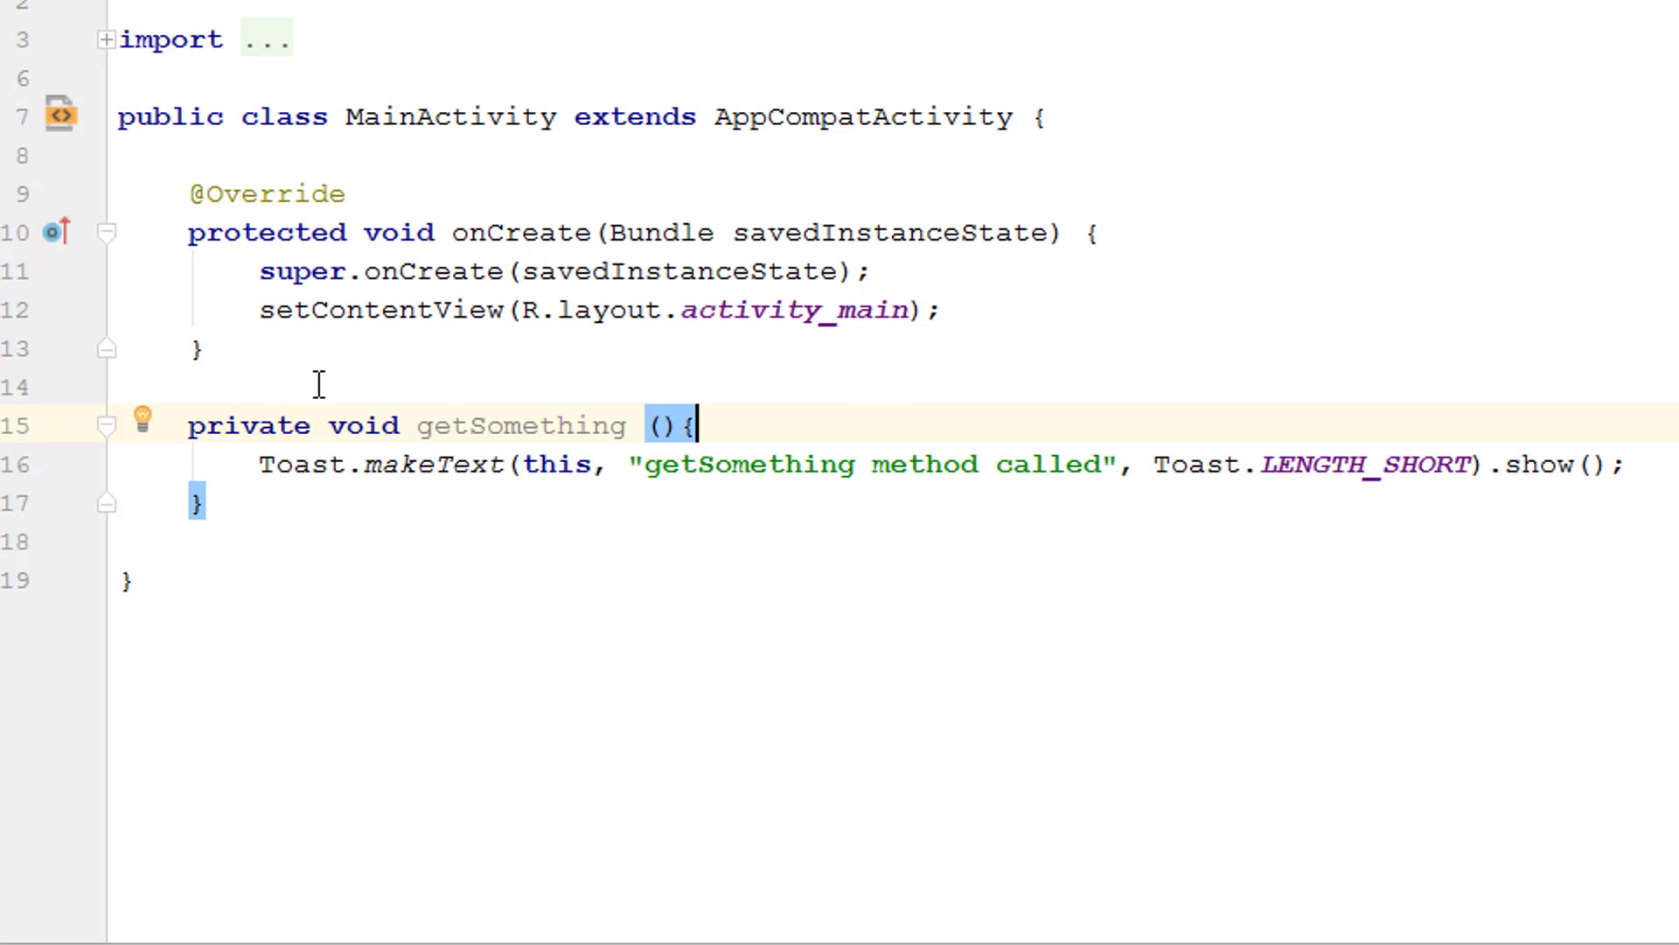
mouse_move(525, 464)
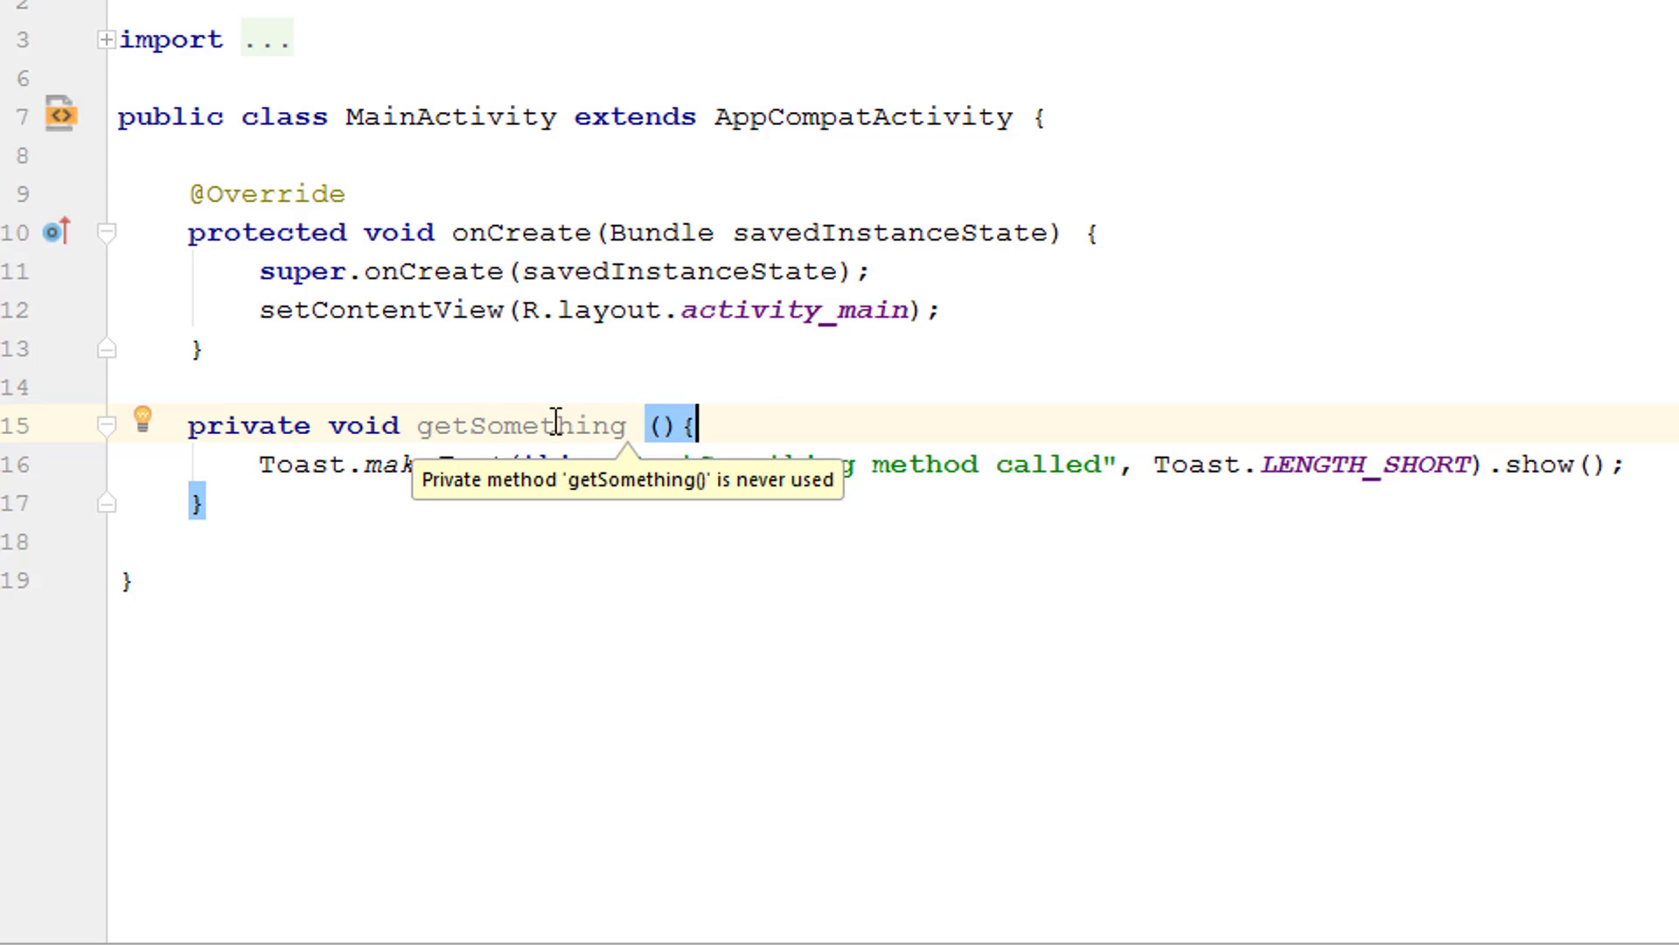
mouse_move(516, 403)
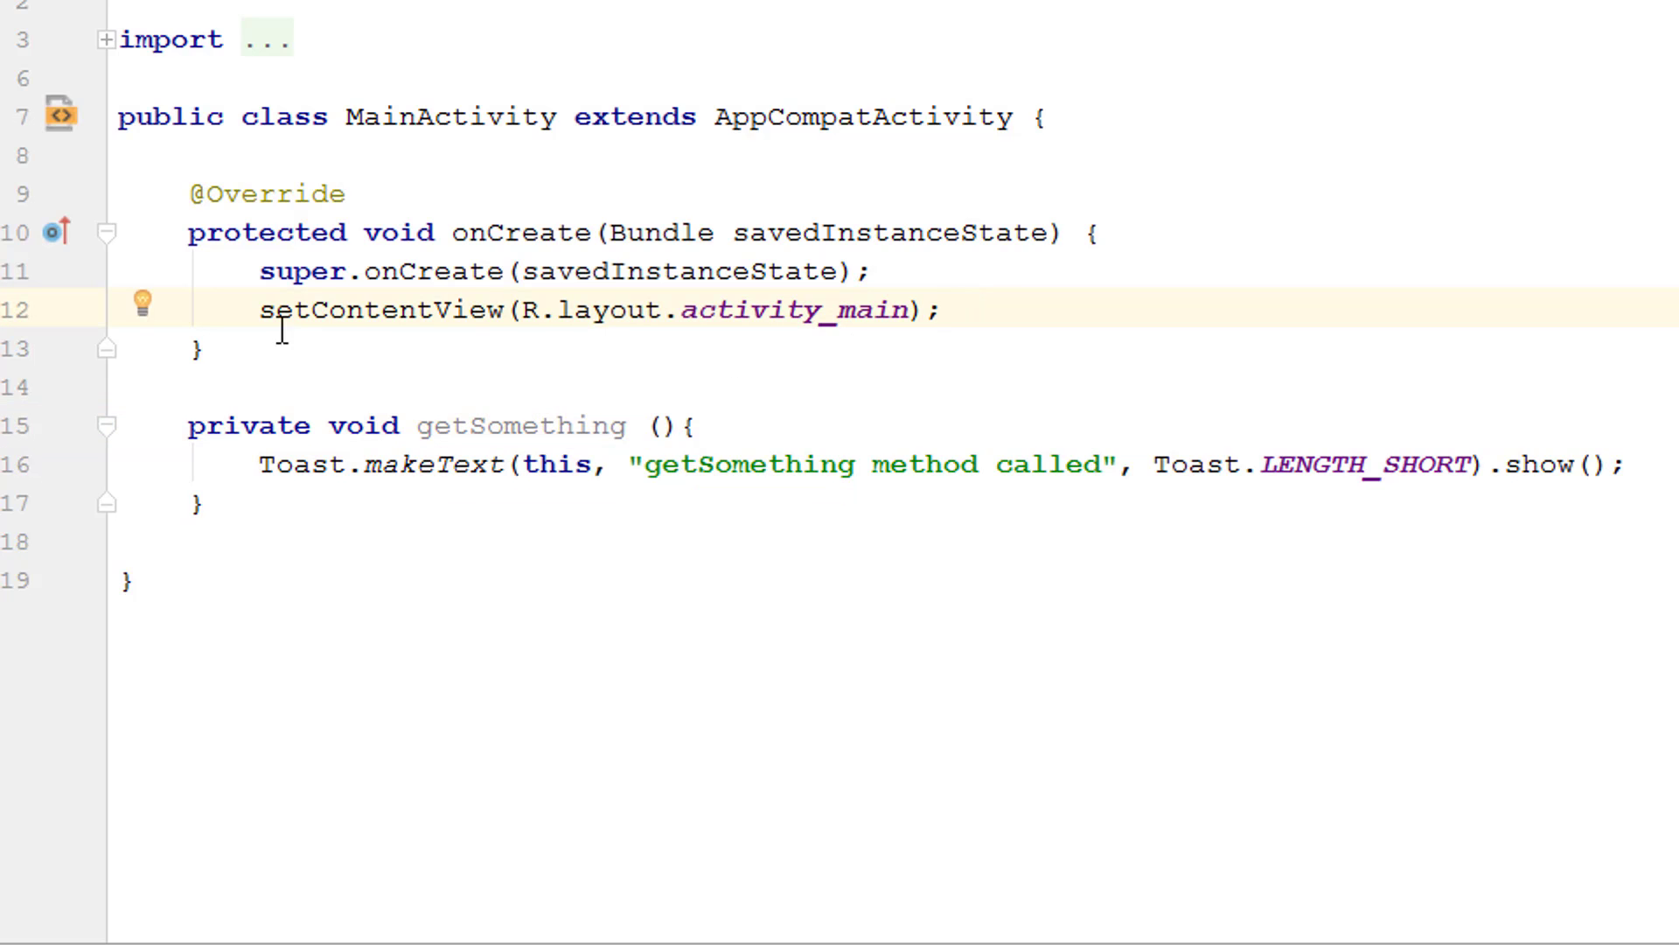
- After setContentView in onCreate, add a getSomething(); call using code completion
key("enter")
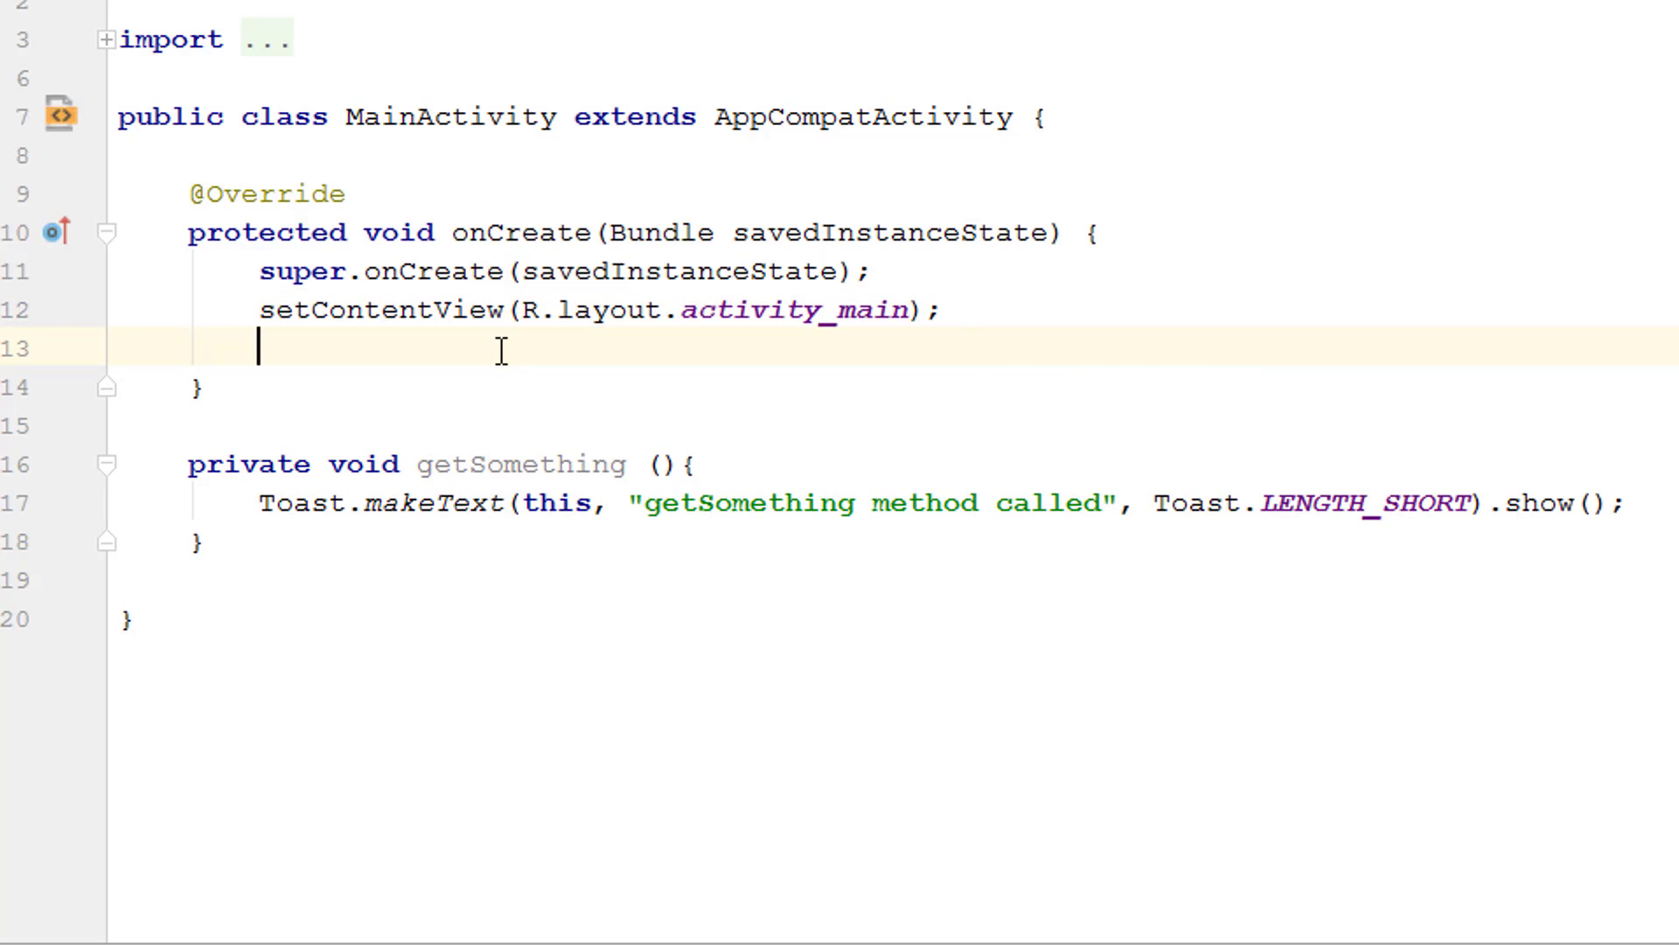
key("enter")
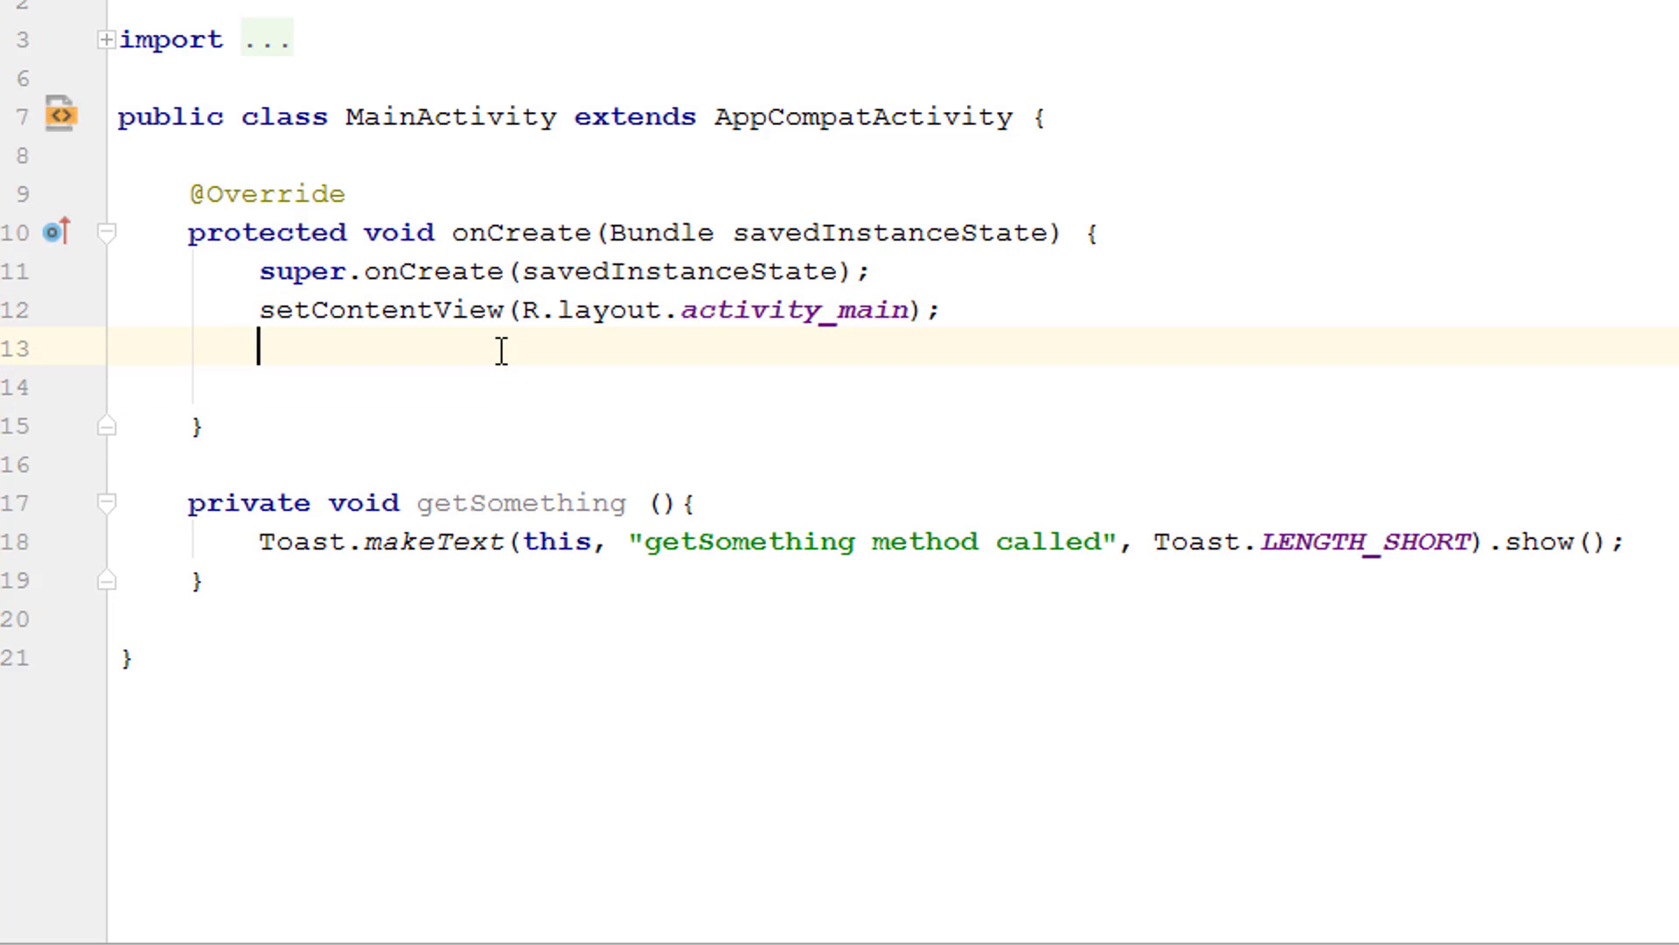
key("enter")
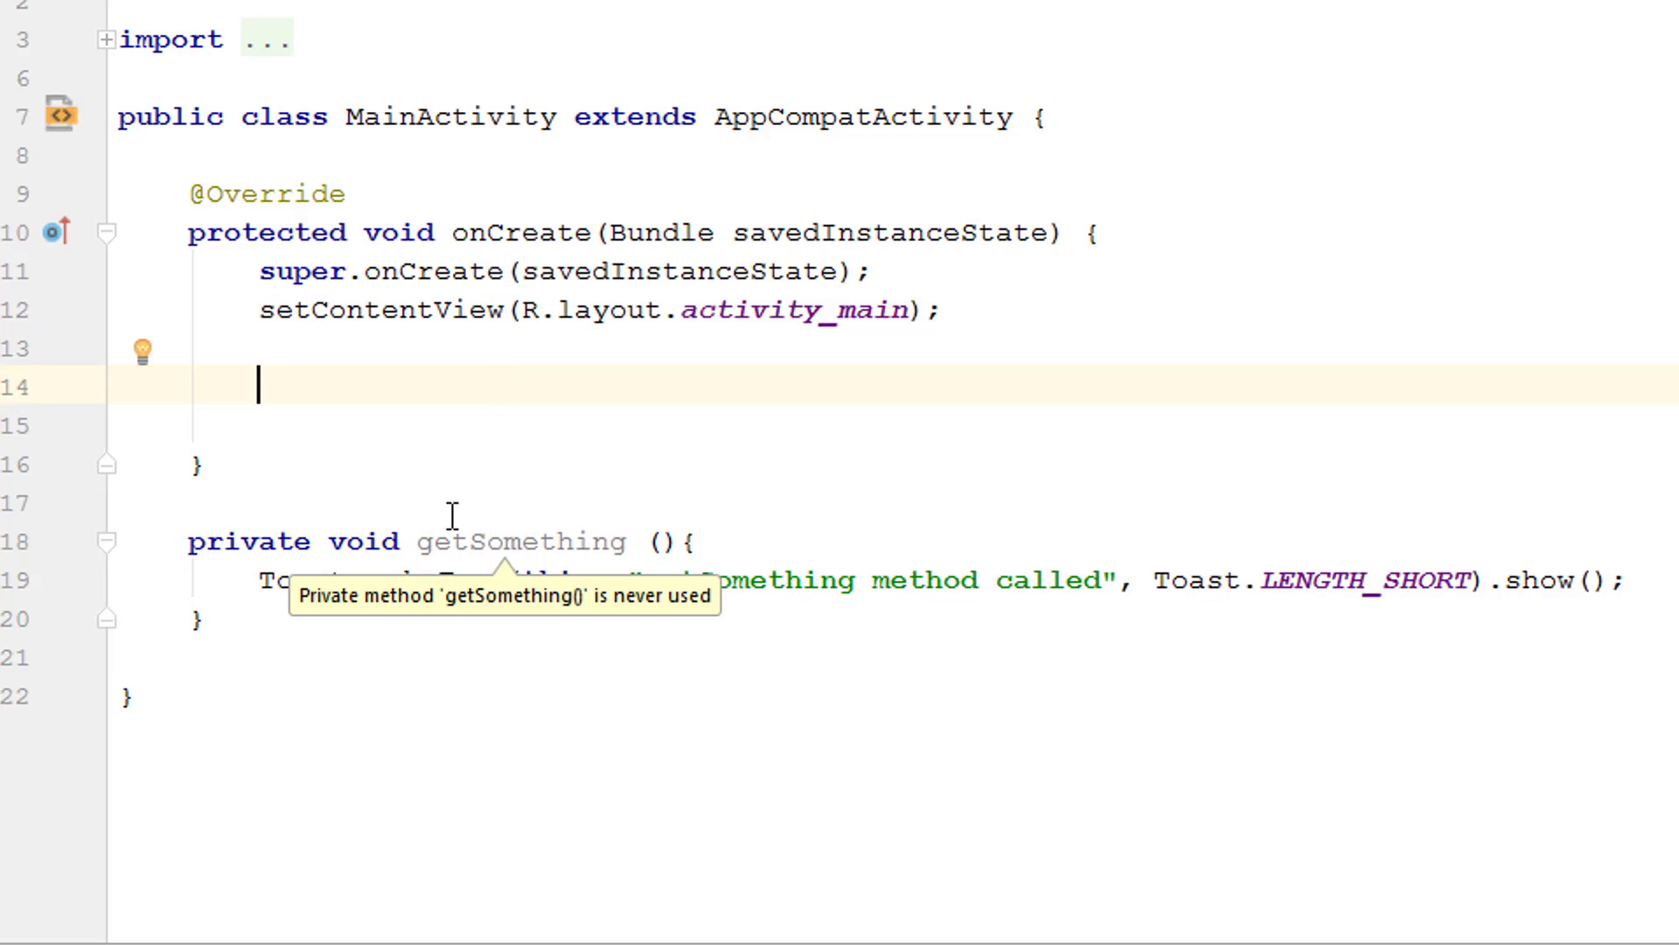
type("get")
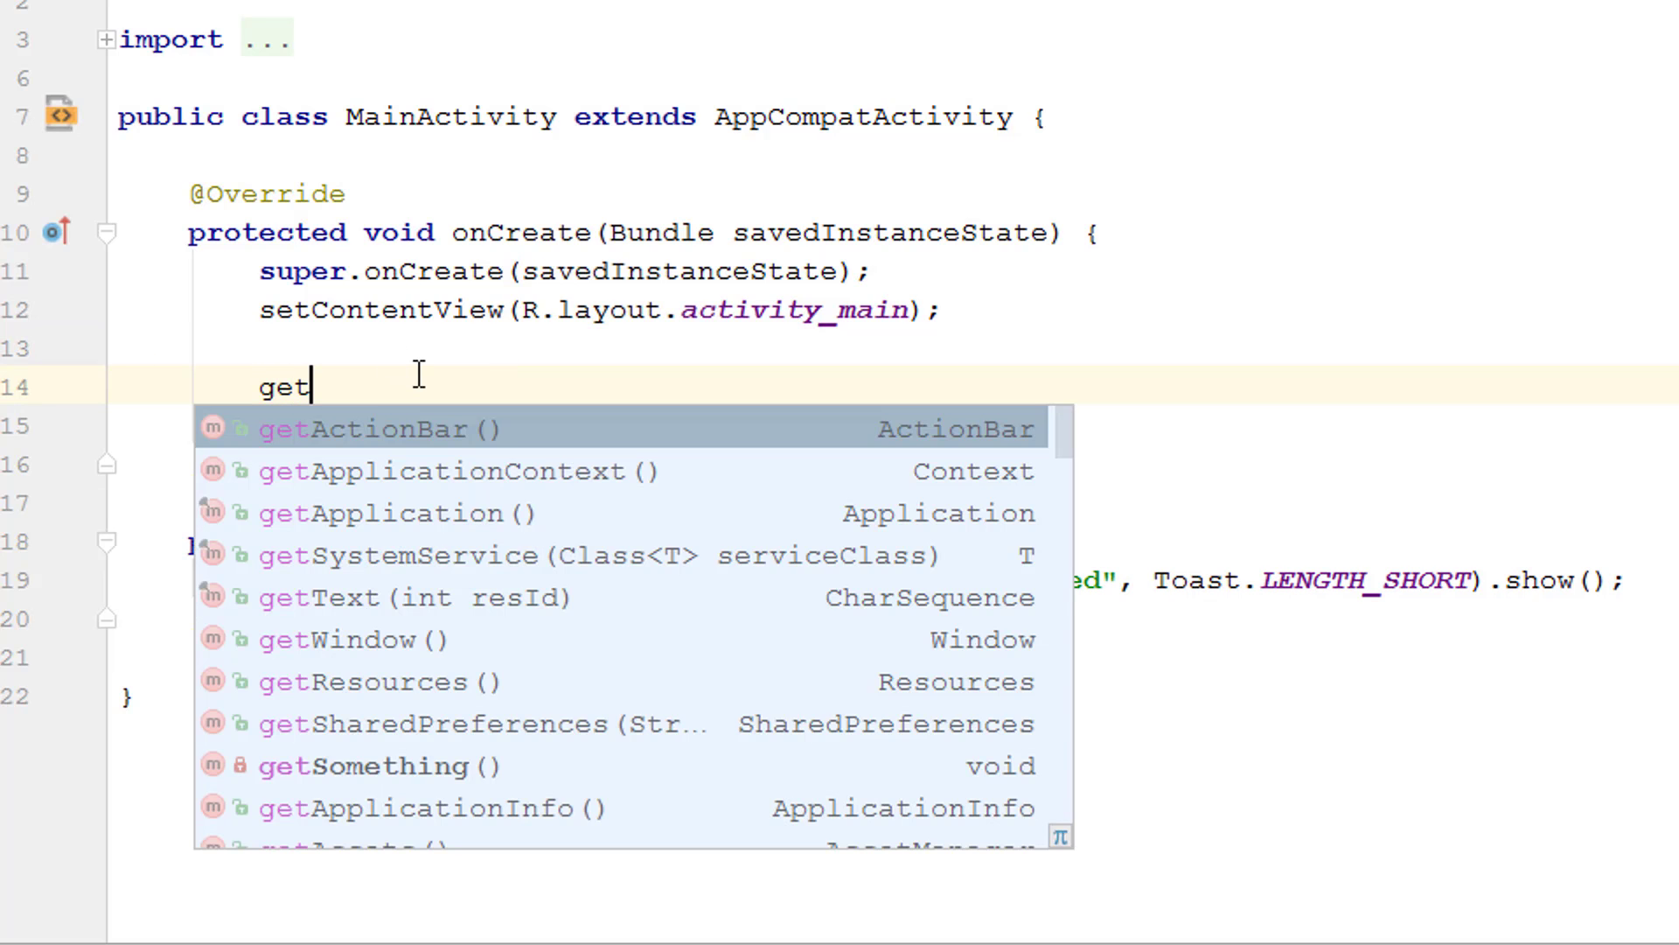
type("Some")
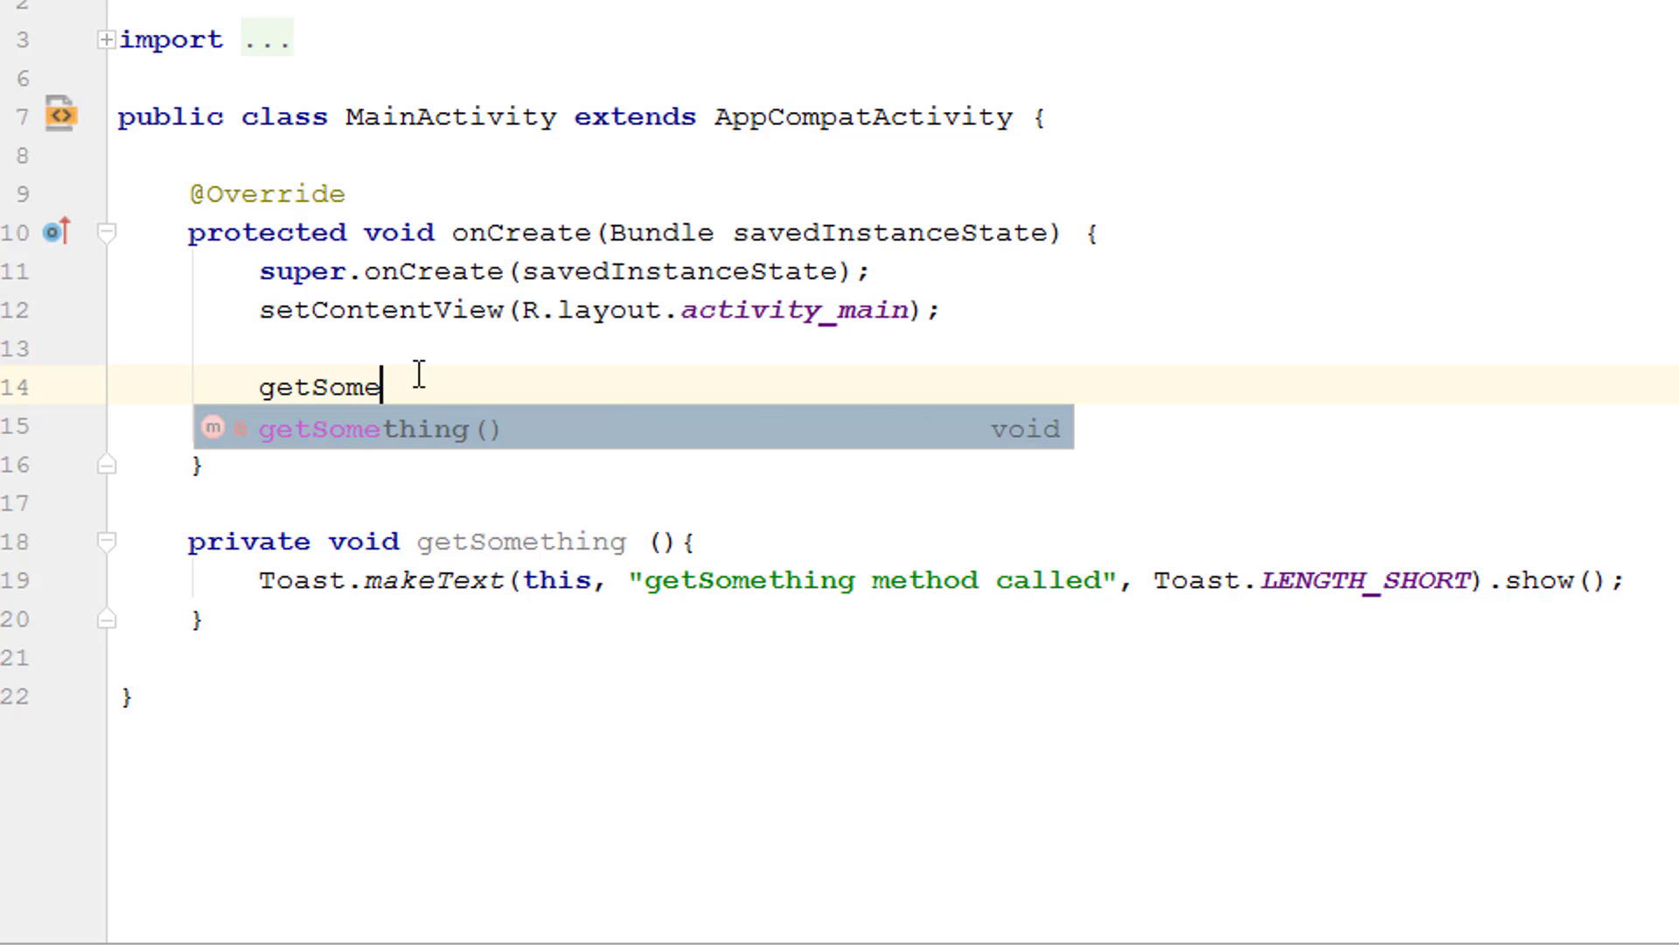
key("Tab")
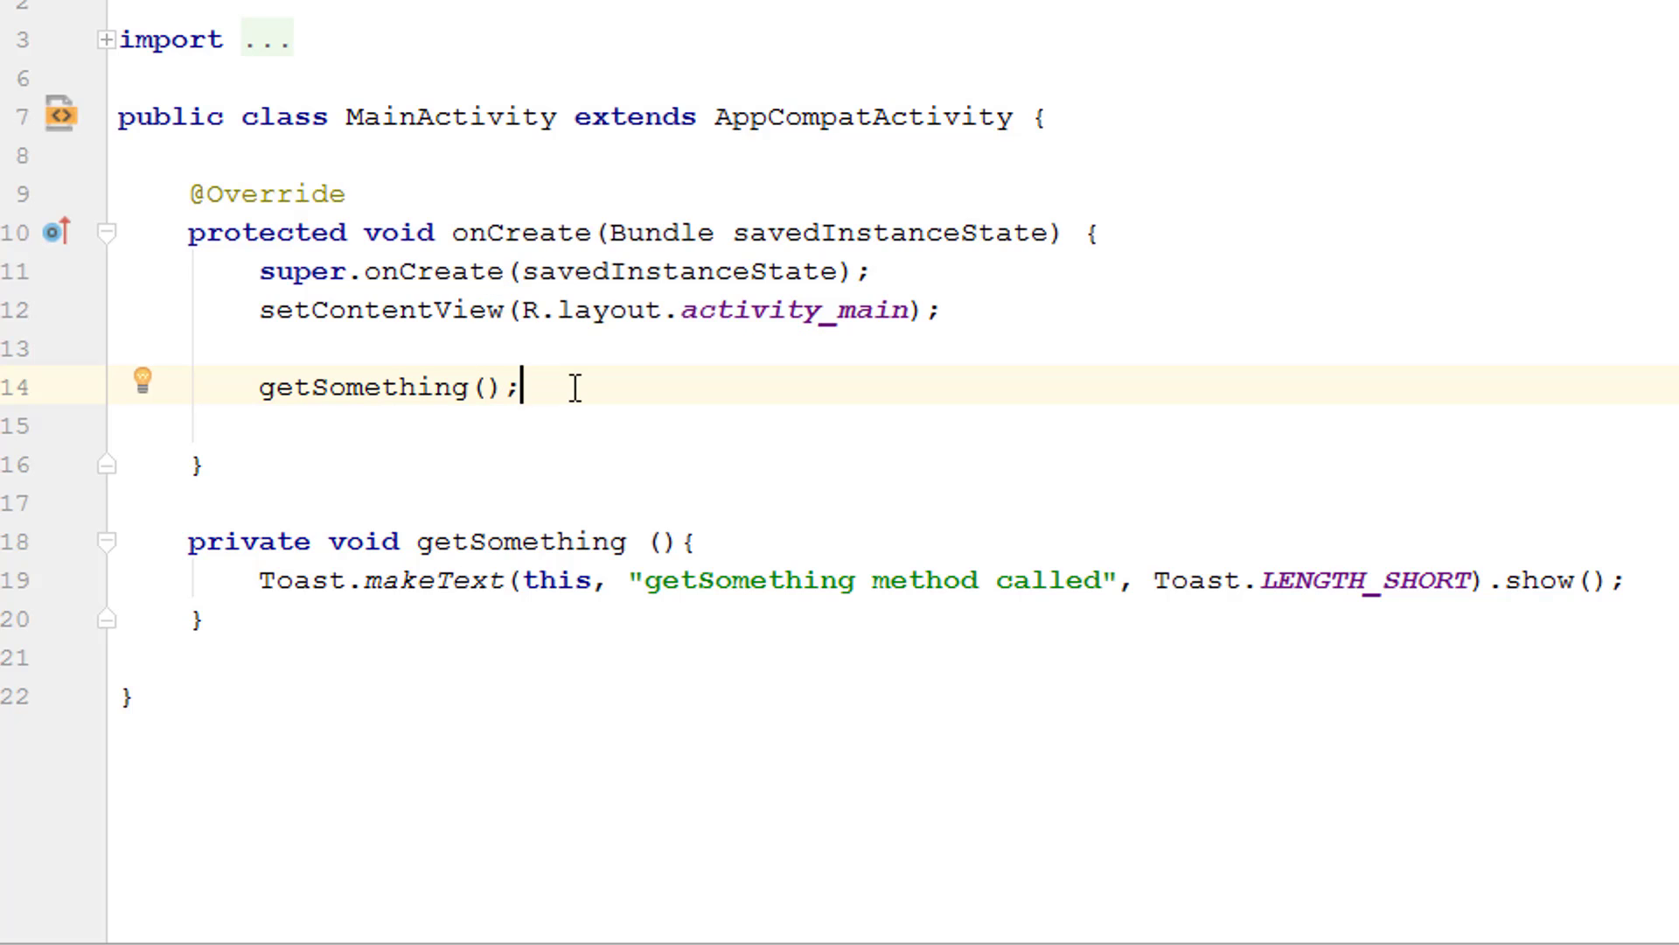
mouse_move(654, 593)
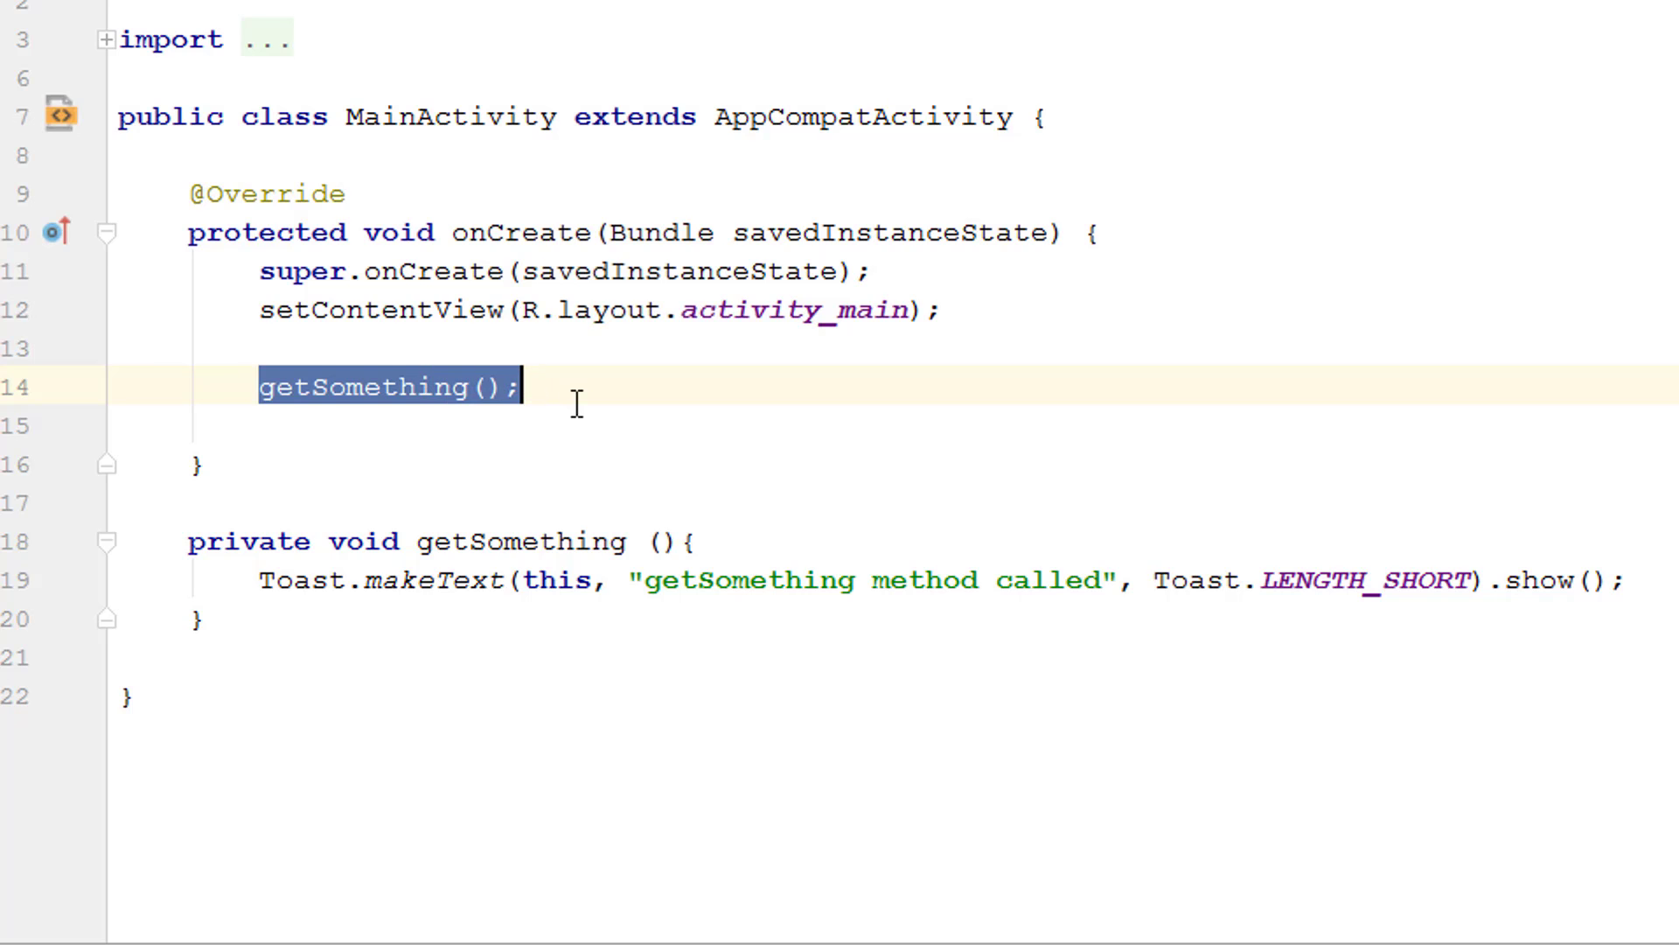
left_click(568, 386)
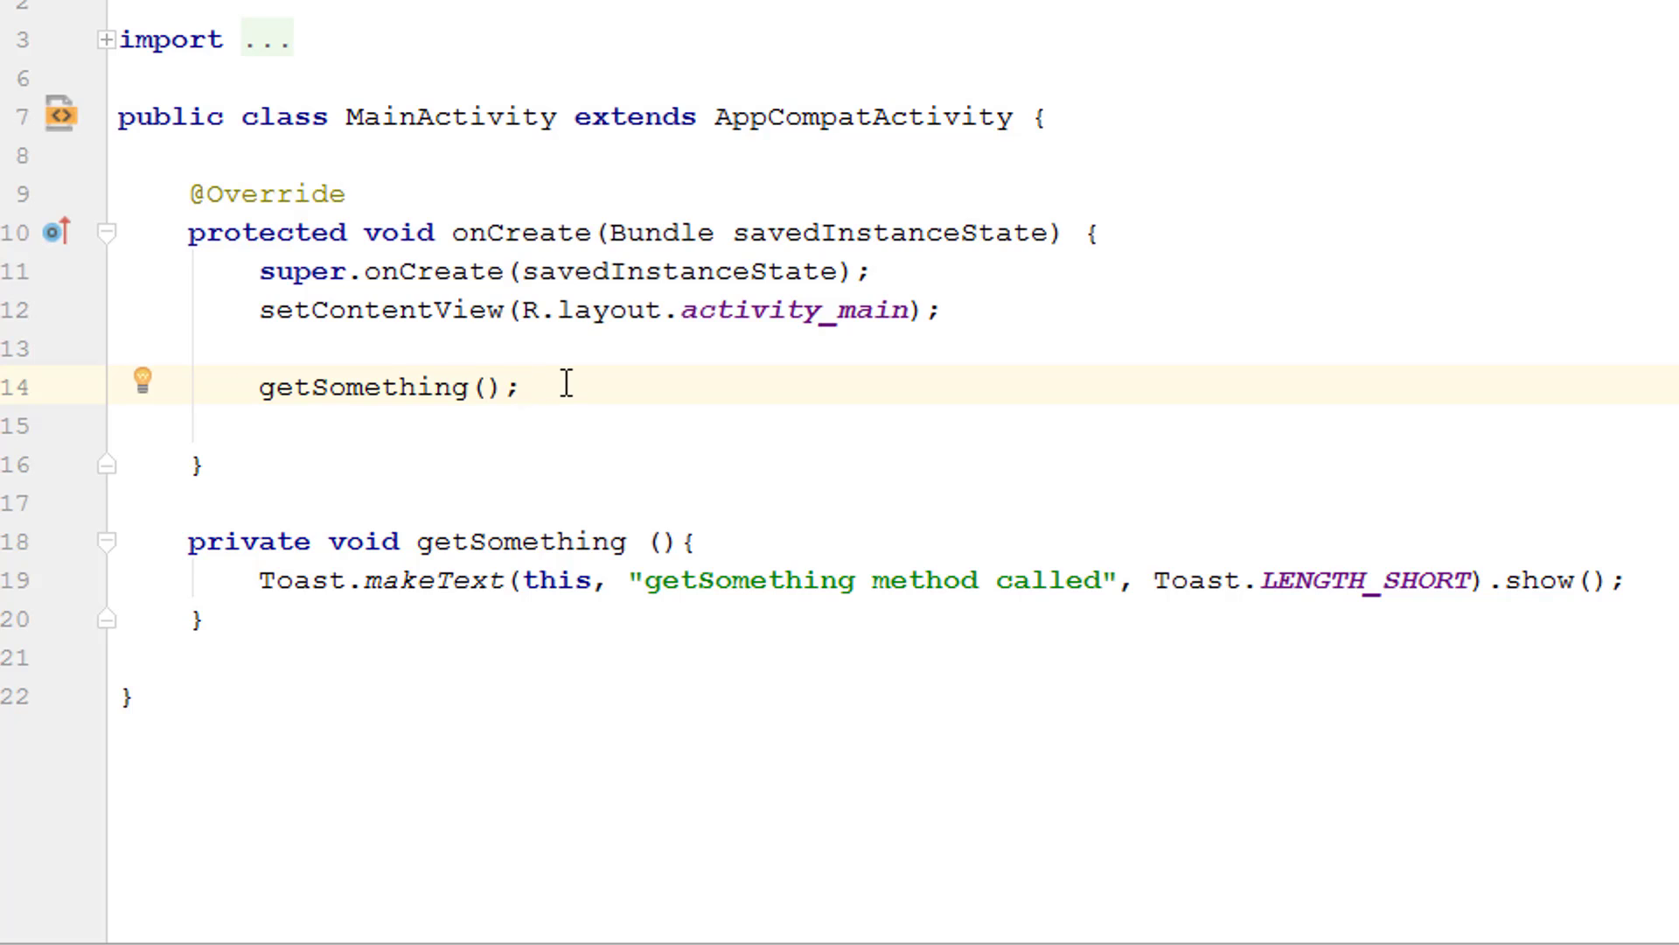